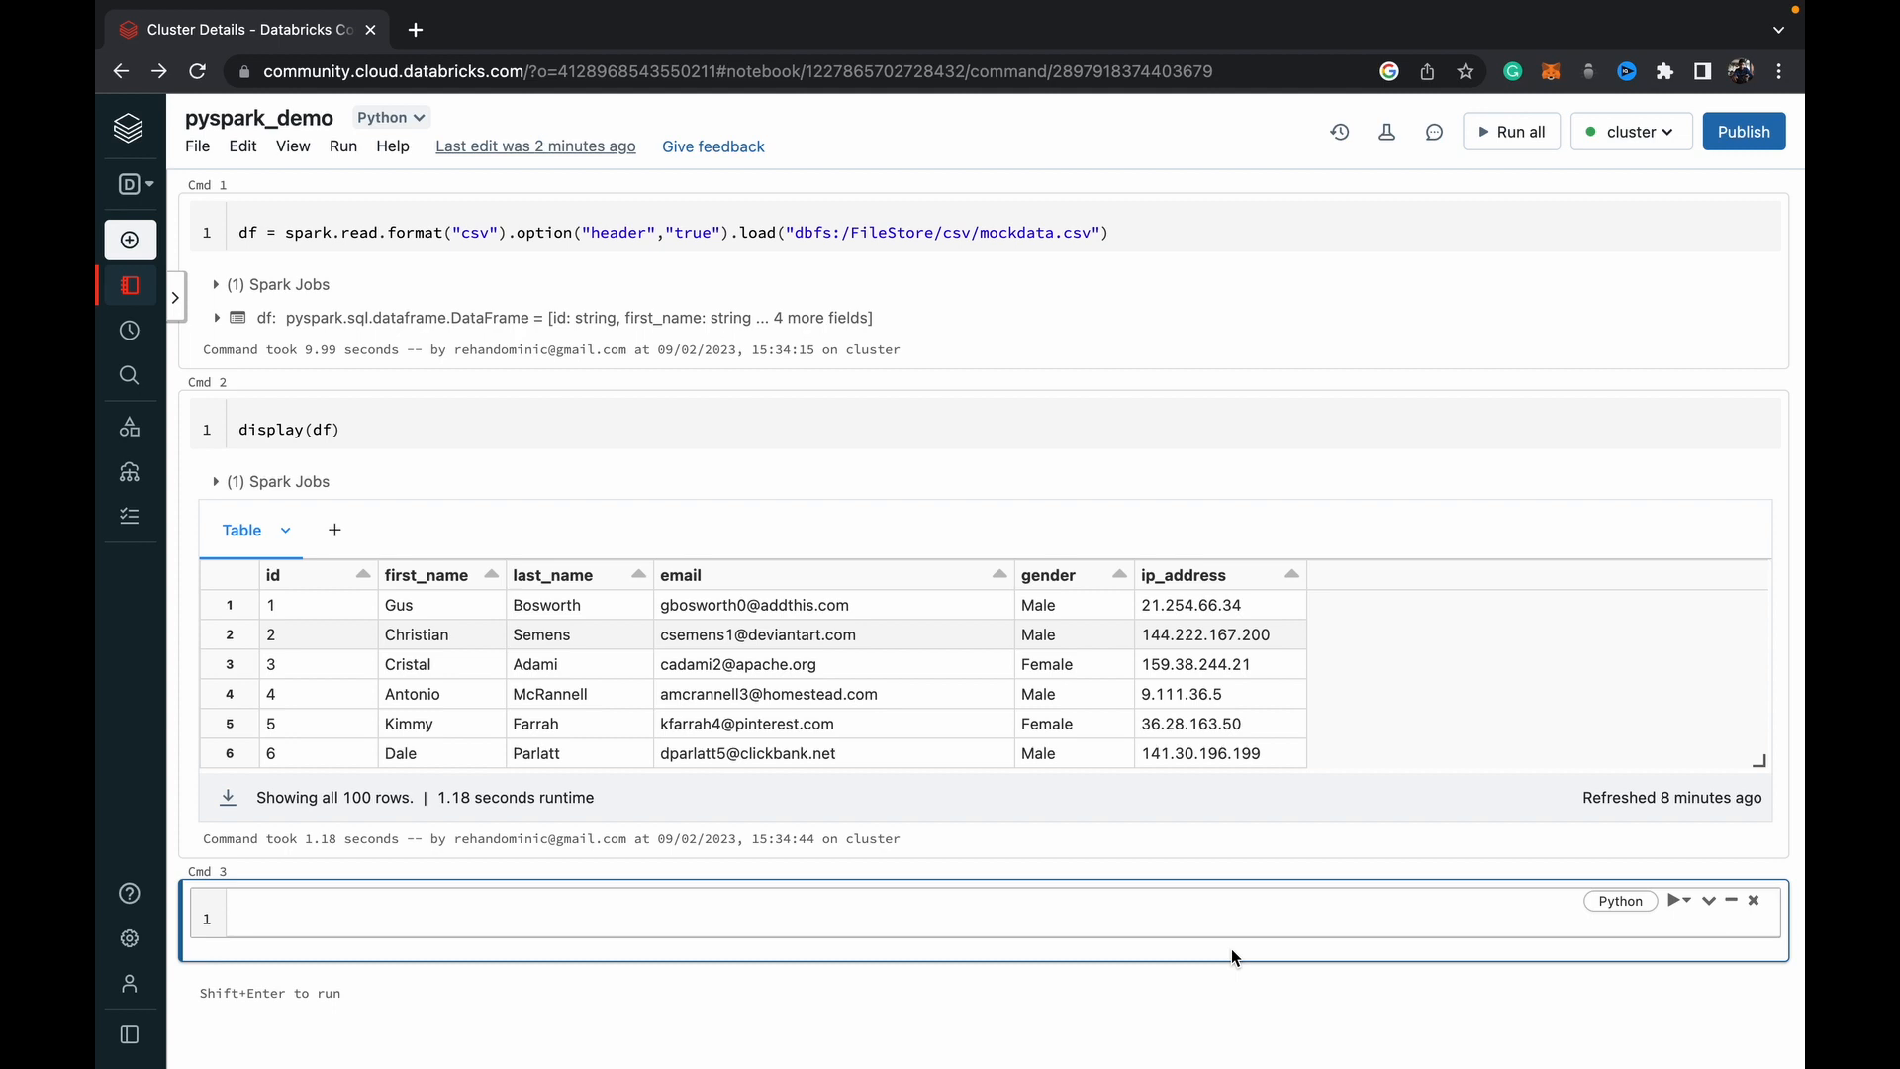
# Step: Select the empty Cmd 3 cell and refresh the display(df) output of 100 mock people rows
pyautogui.click(485, 918)
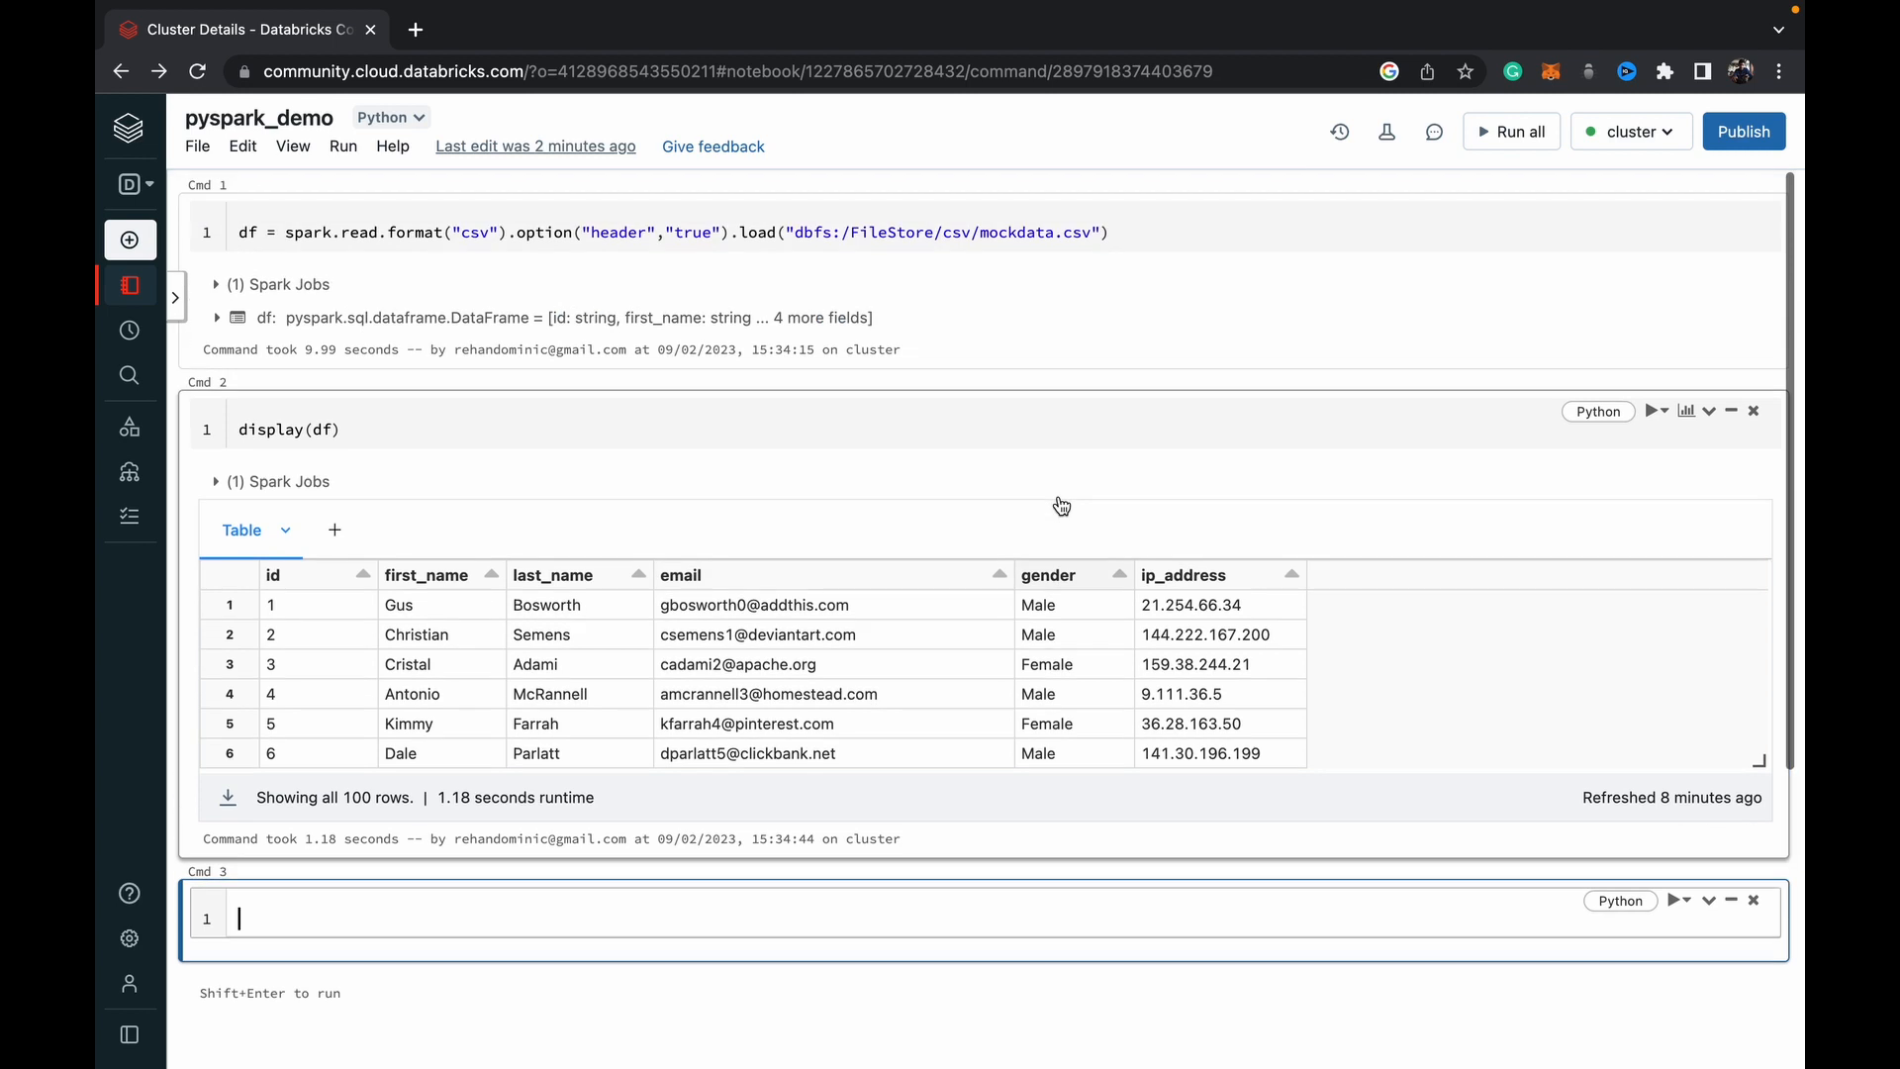
pyautogui.scroll(-3)
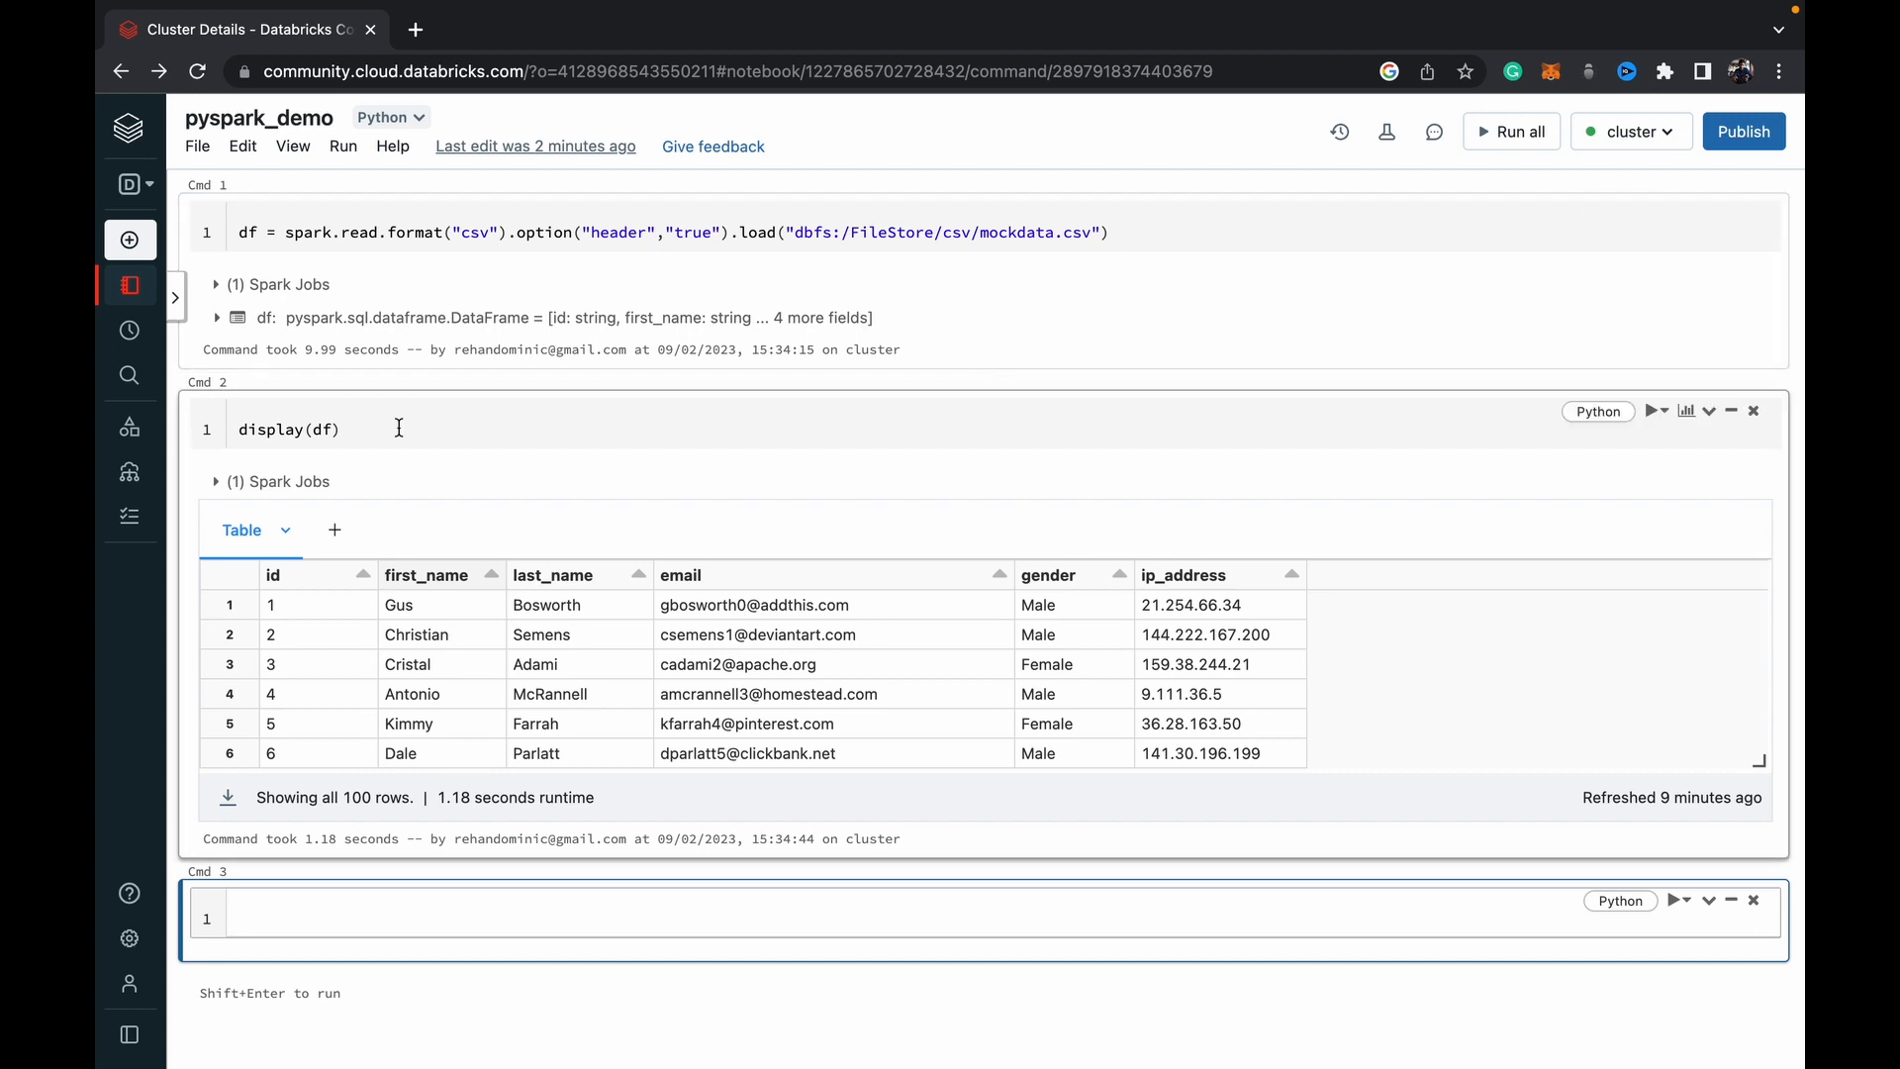
pyautogui.scroll(-3)
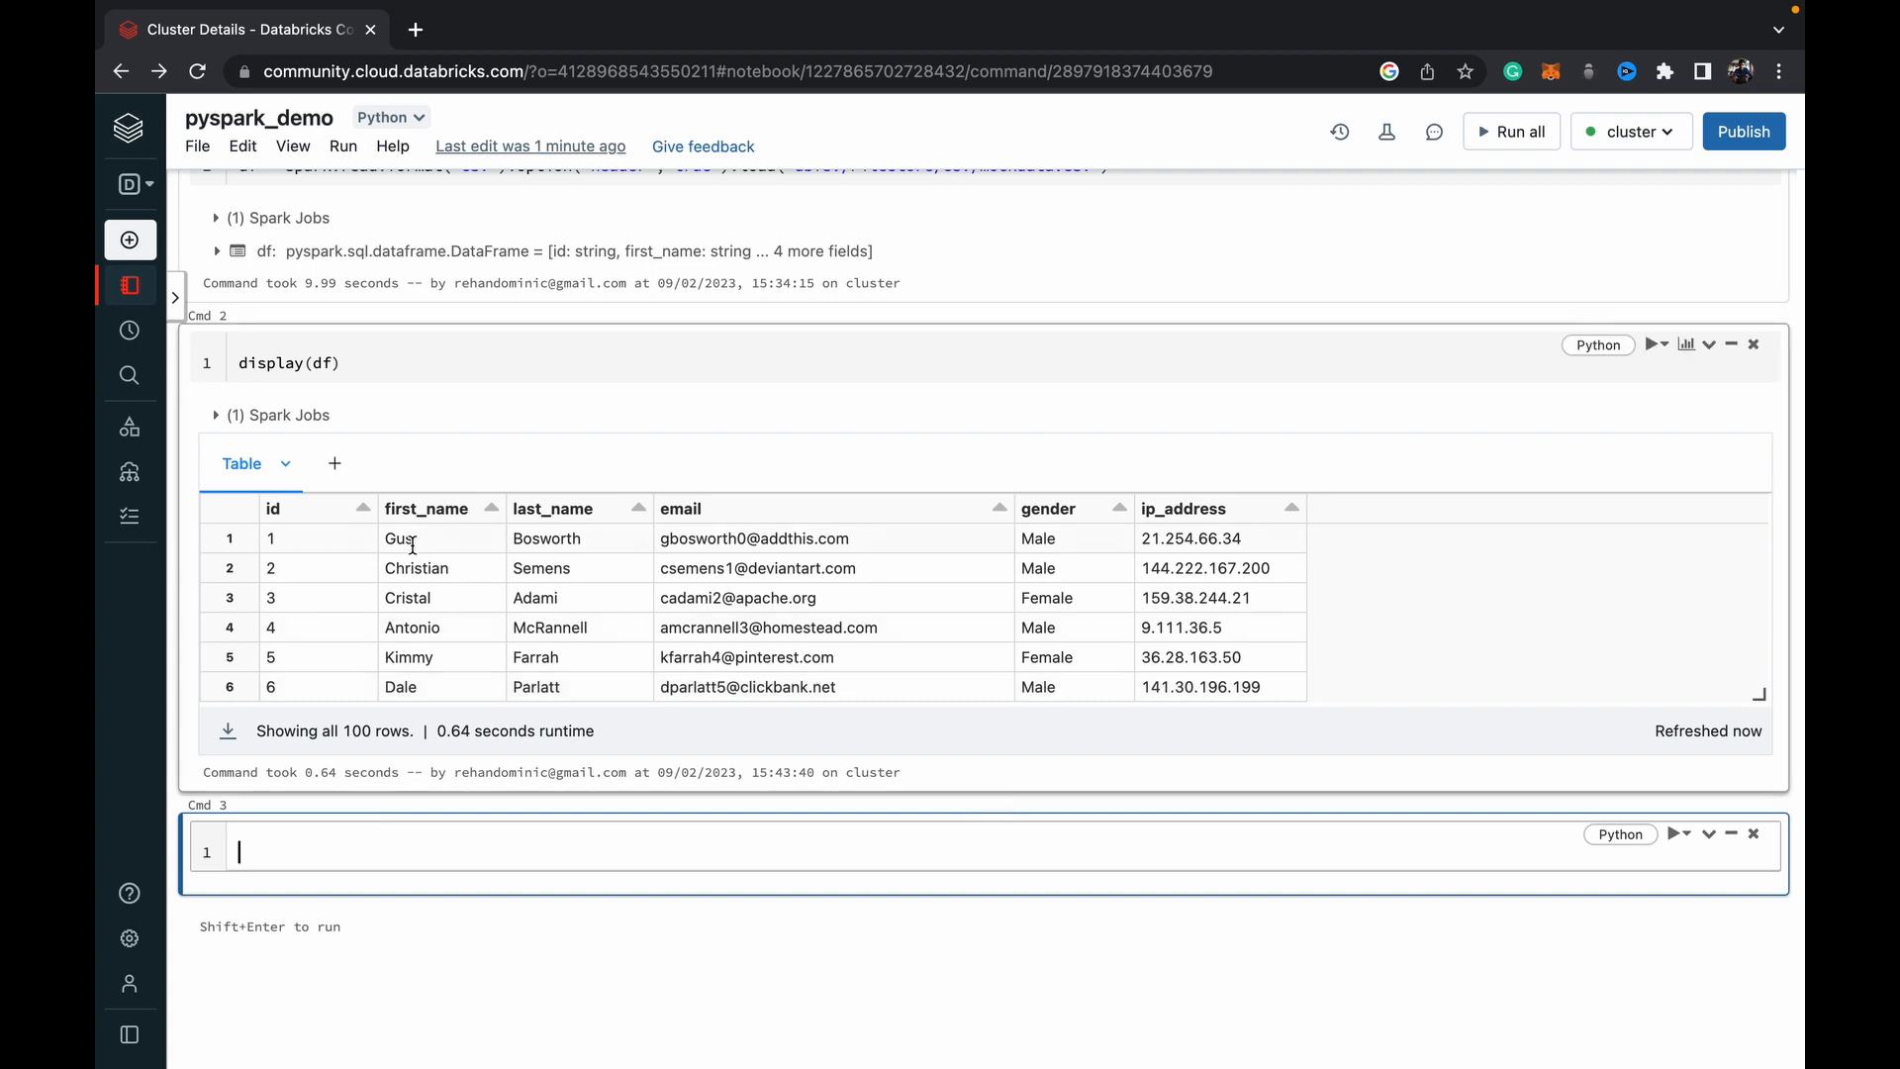
pyautogui.moveTo(417, 536)
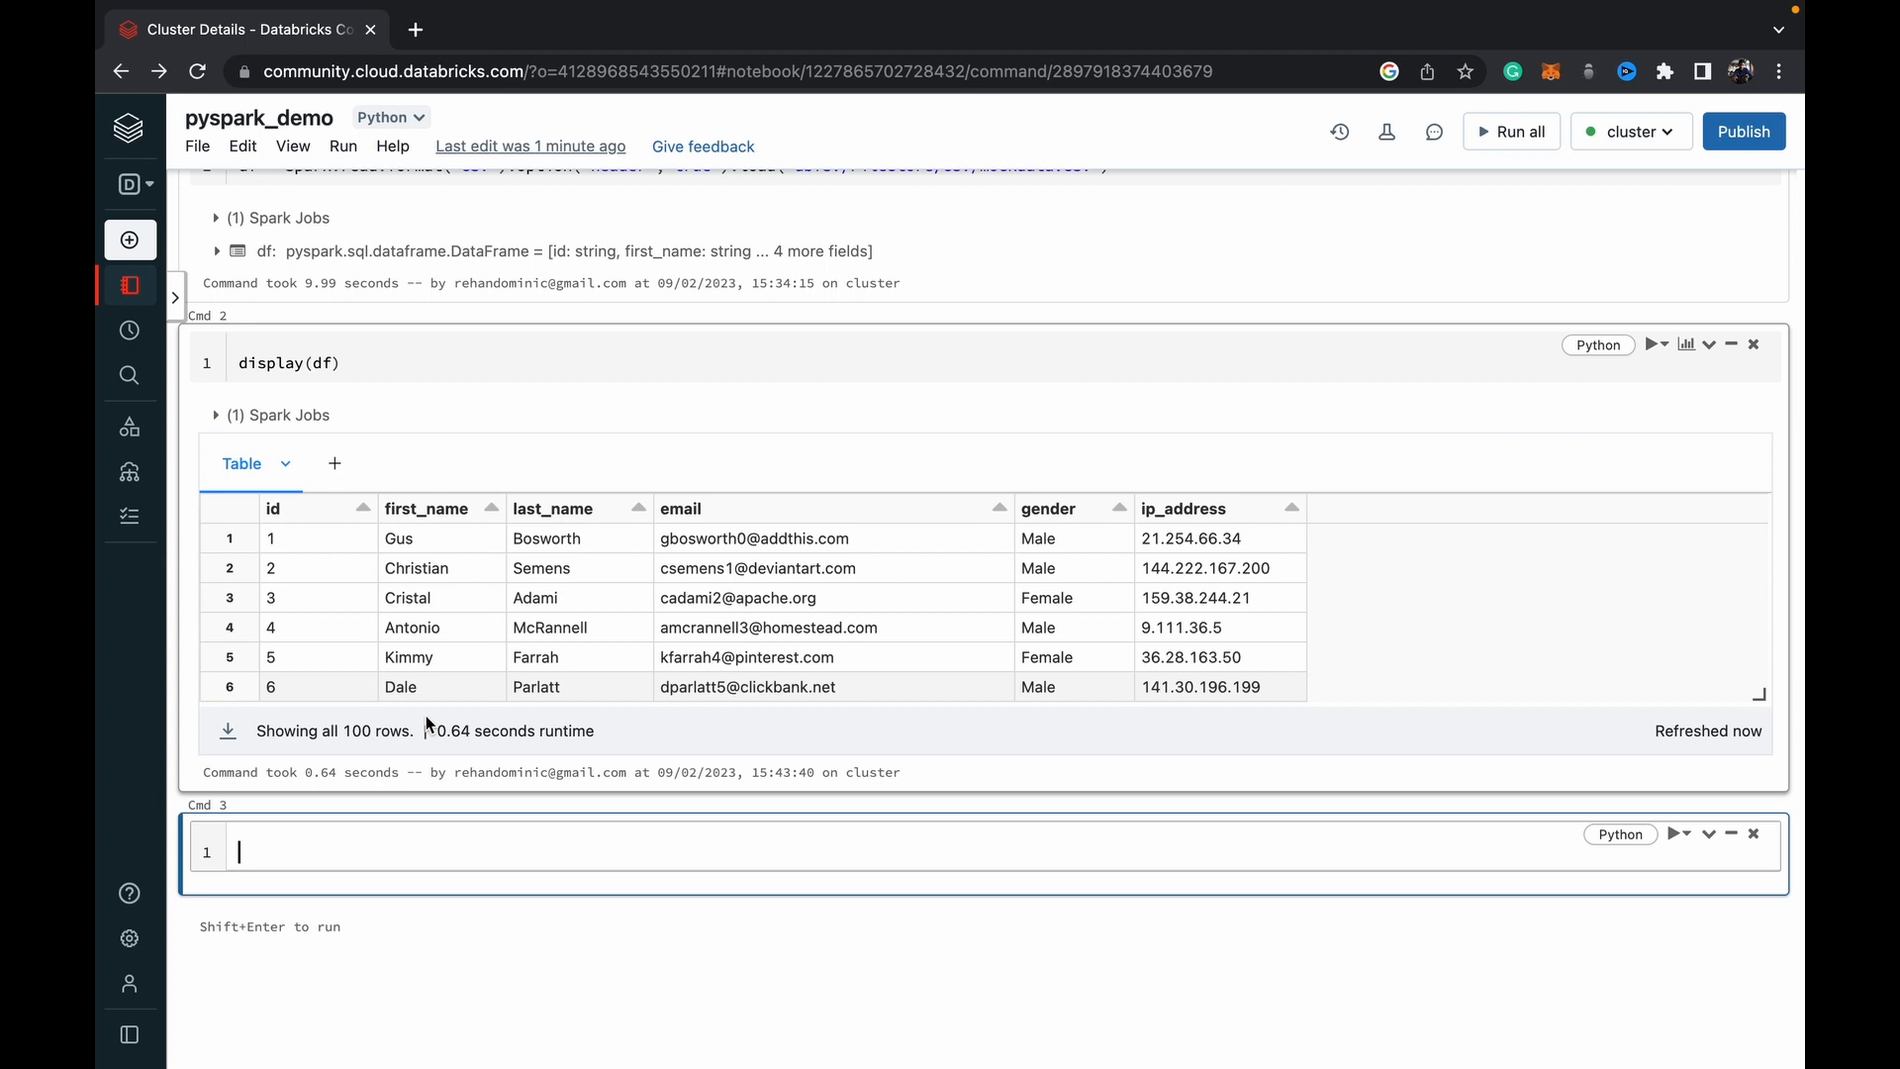
# Step: Begin a df.select() query on df.first_, correcting a mistyped parenthesis
pyautogui.write('df.sel')
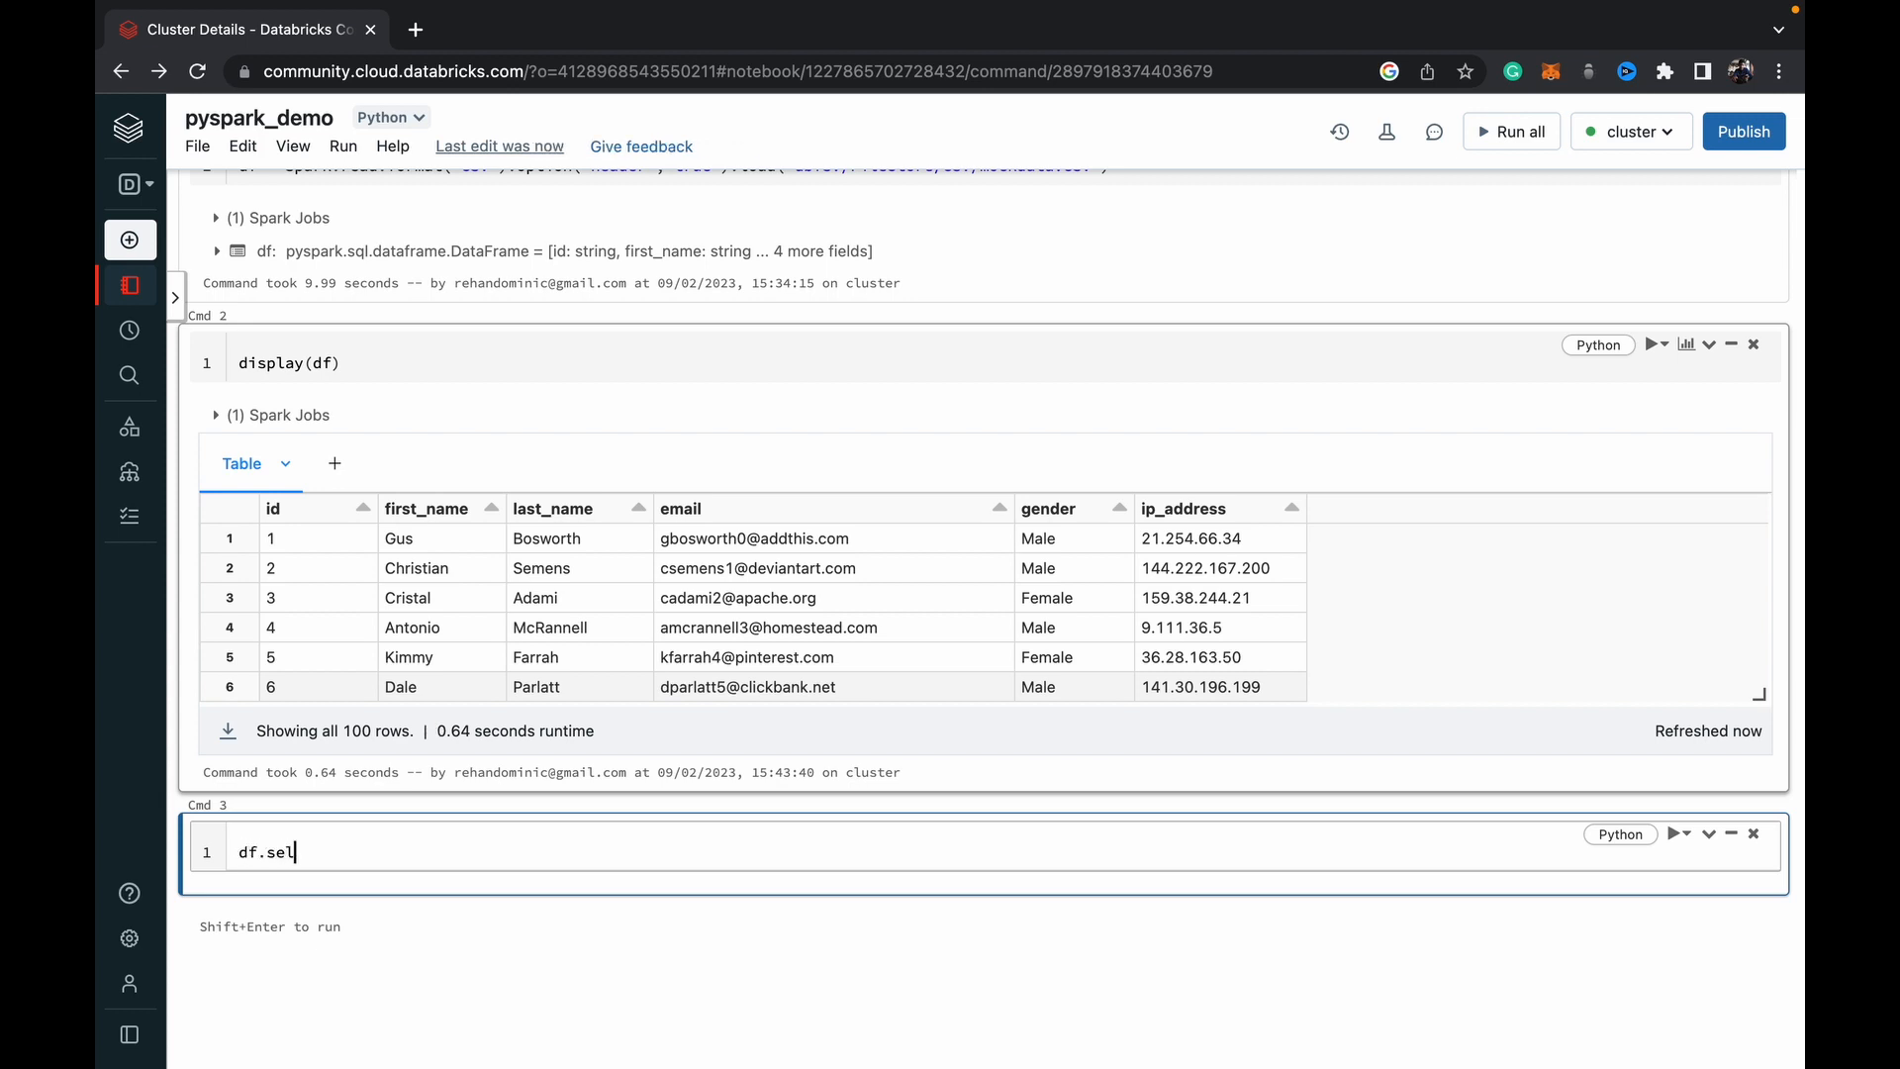
pyautogui.write('ect()')
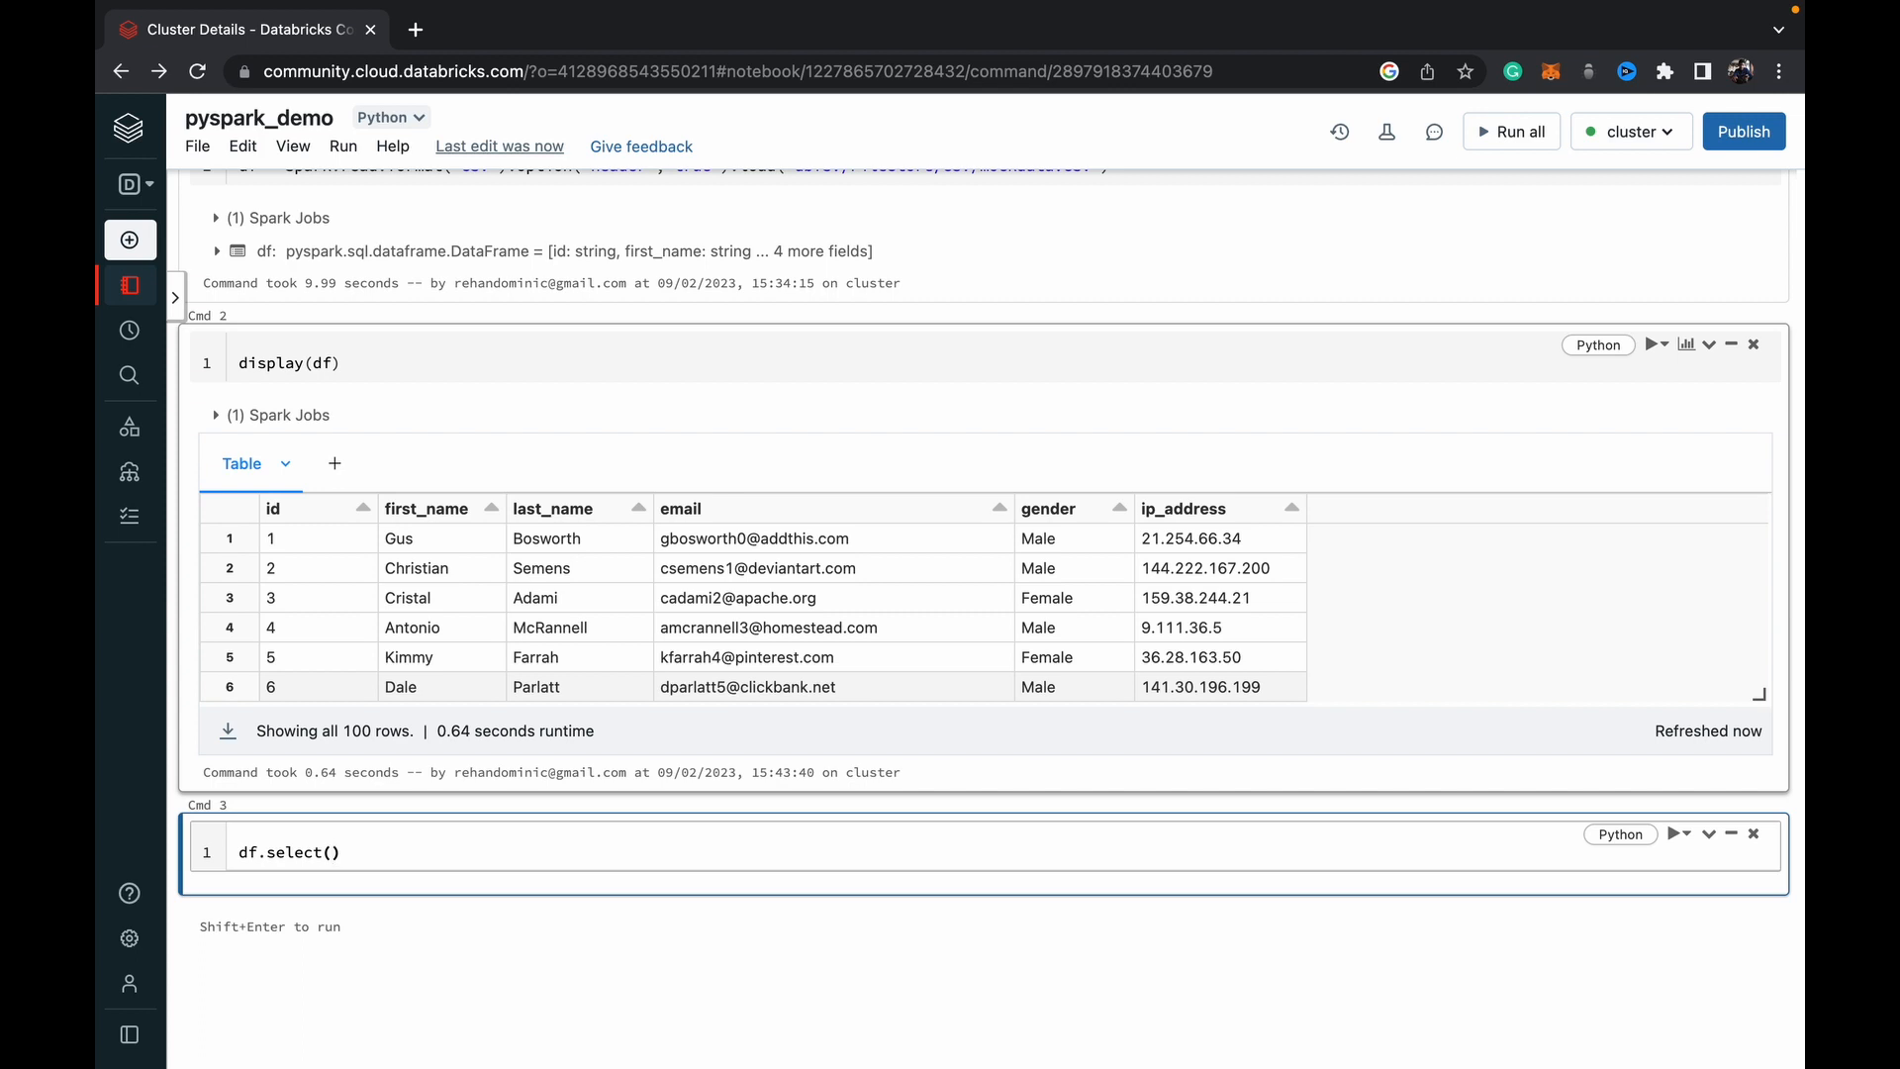
pyautogui.write('(df.dirst')
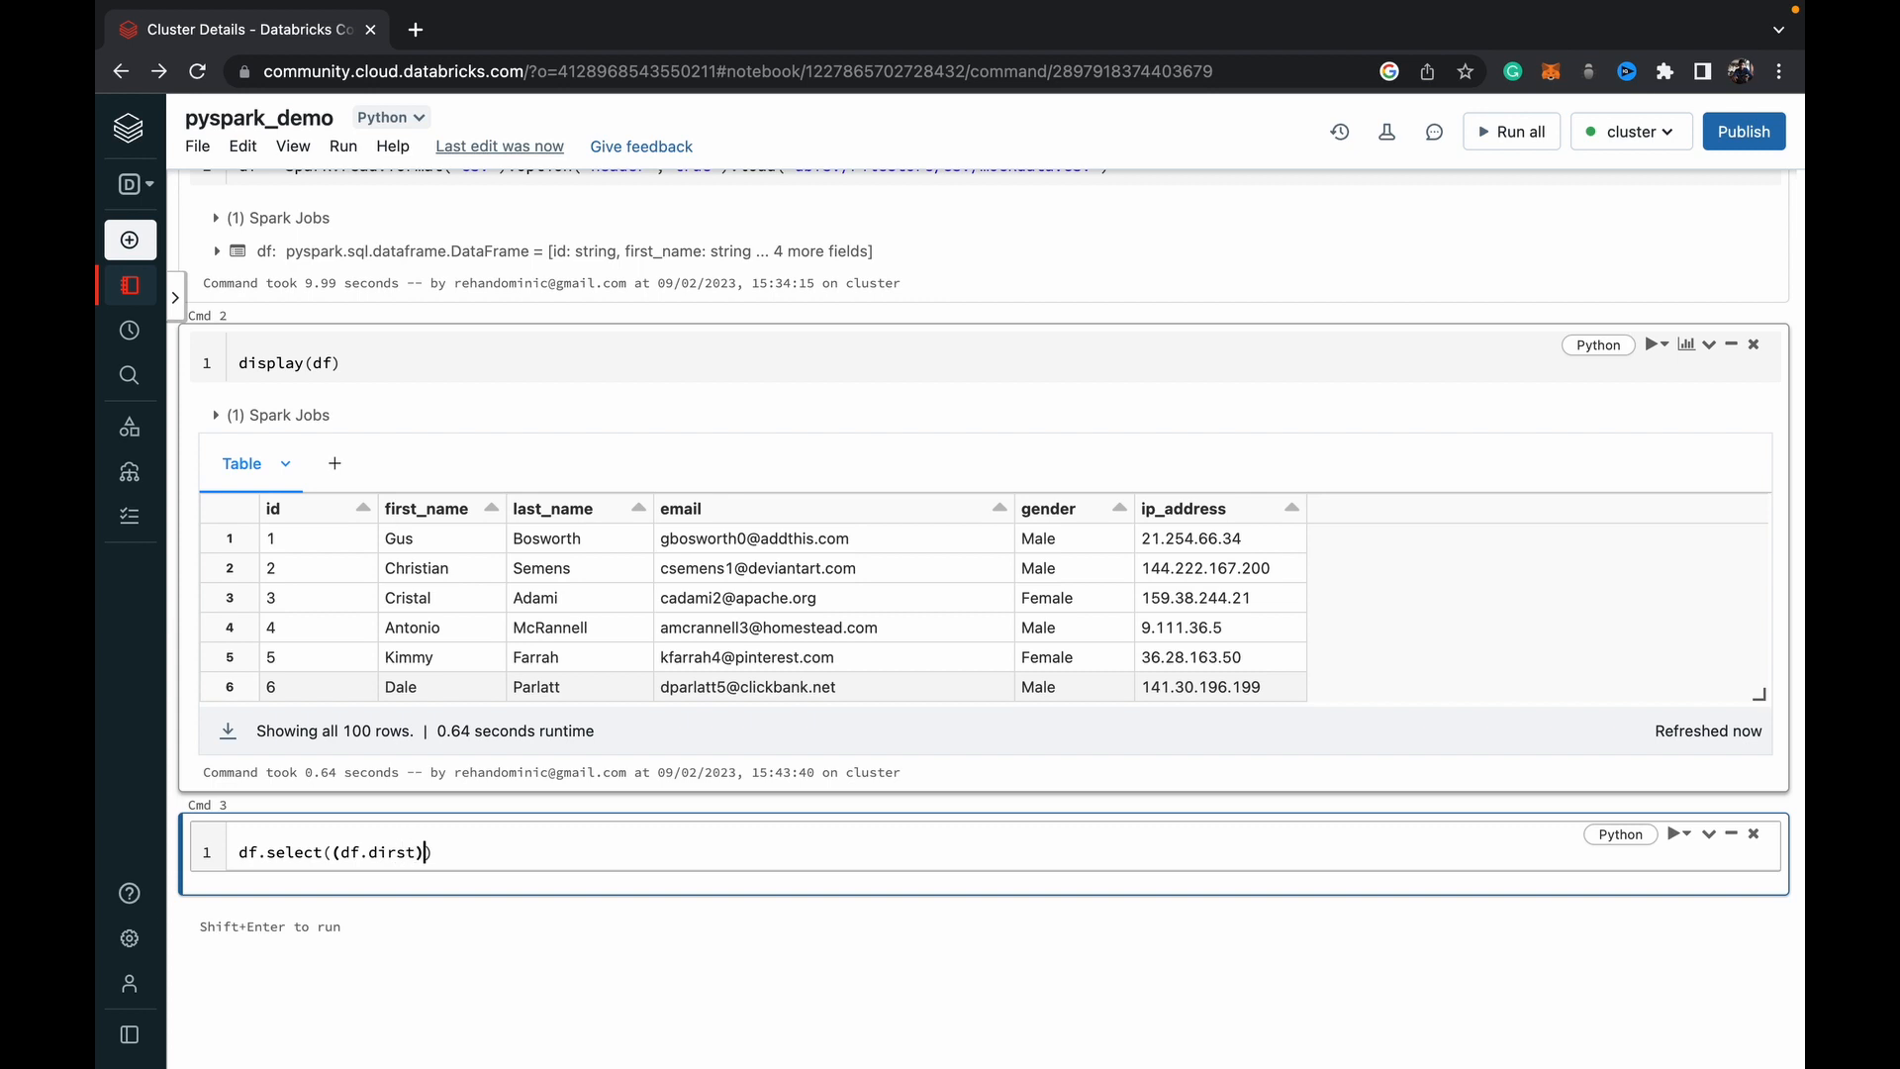
pyautogui.press('Backspace')
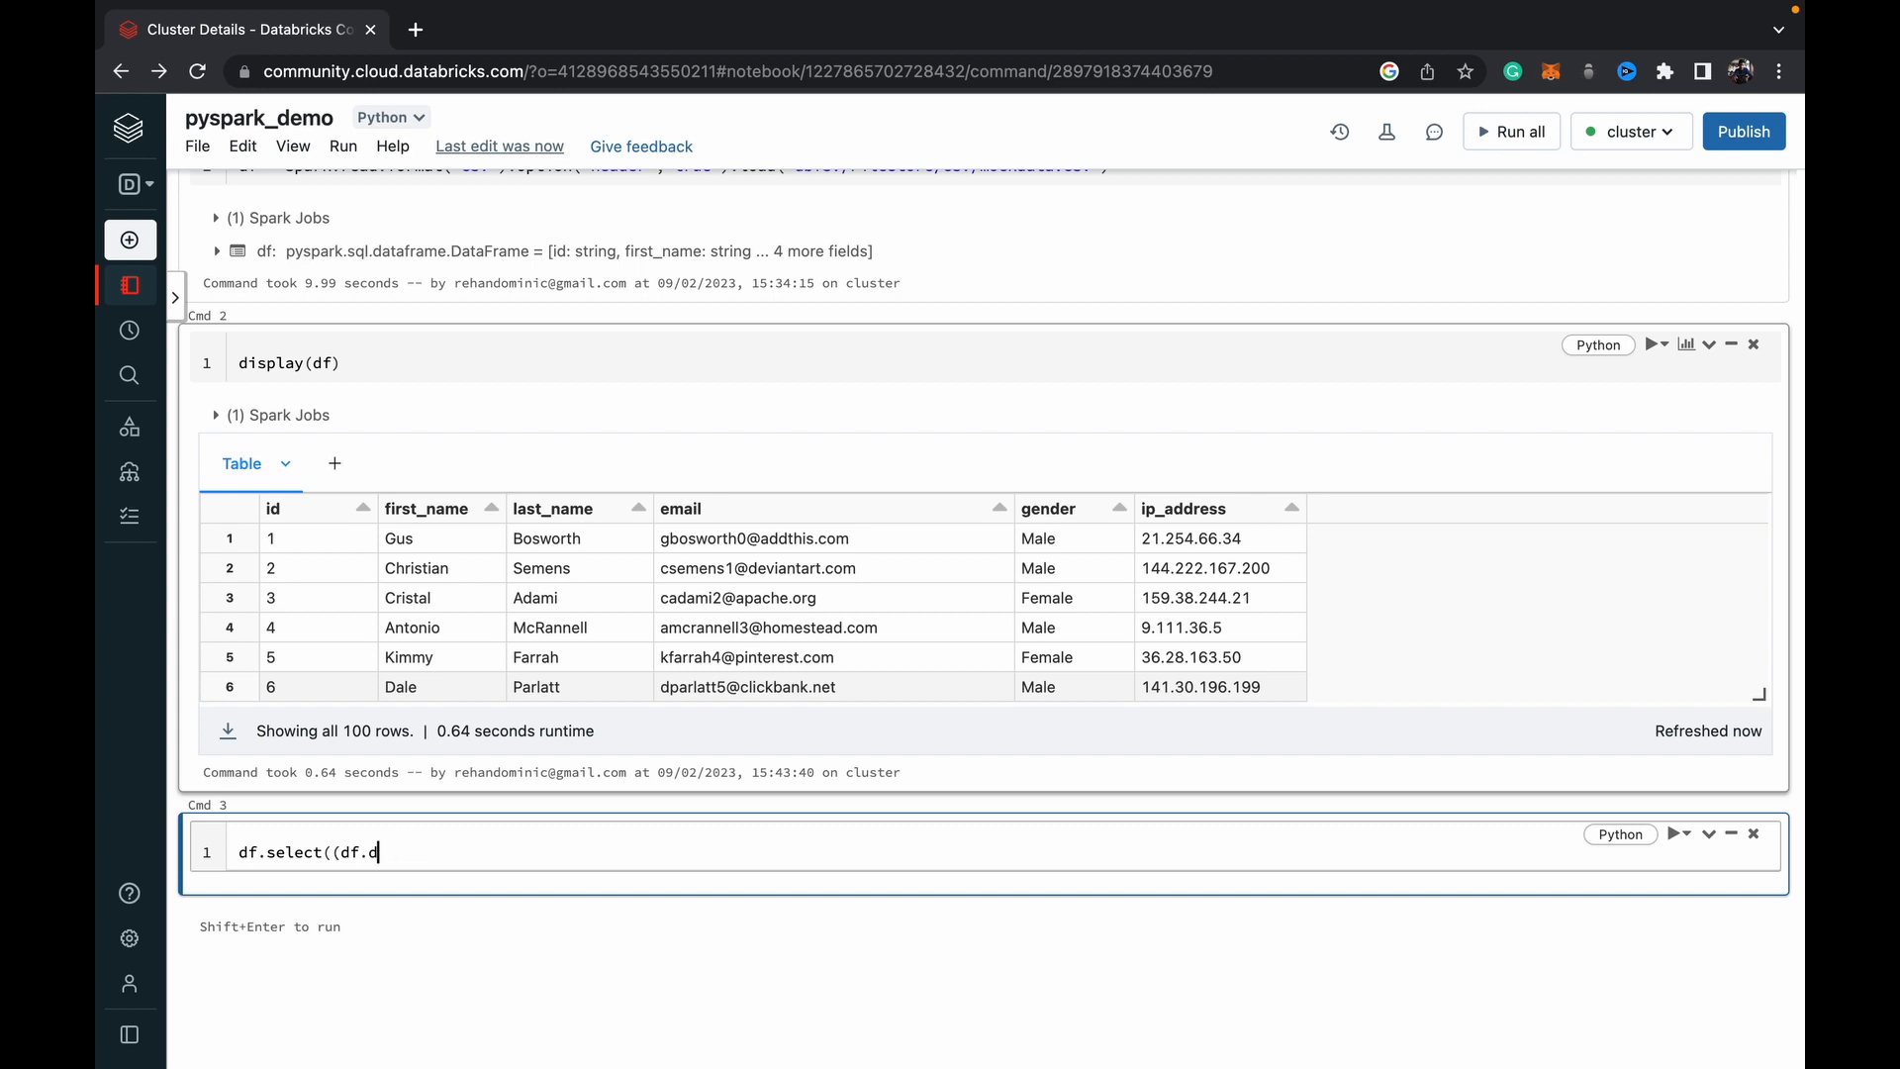
pyautogui.press('Backspace')
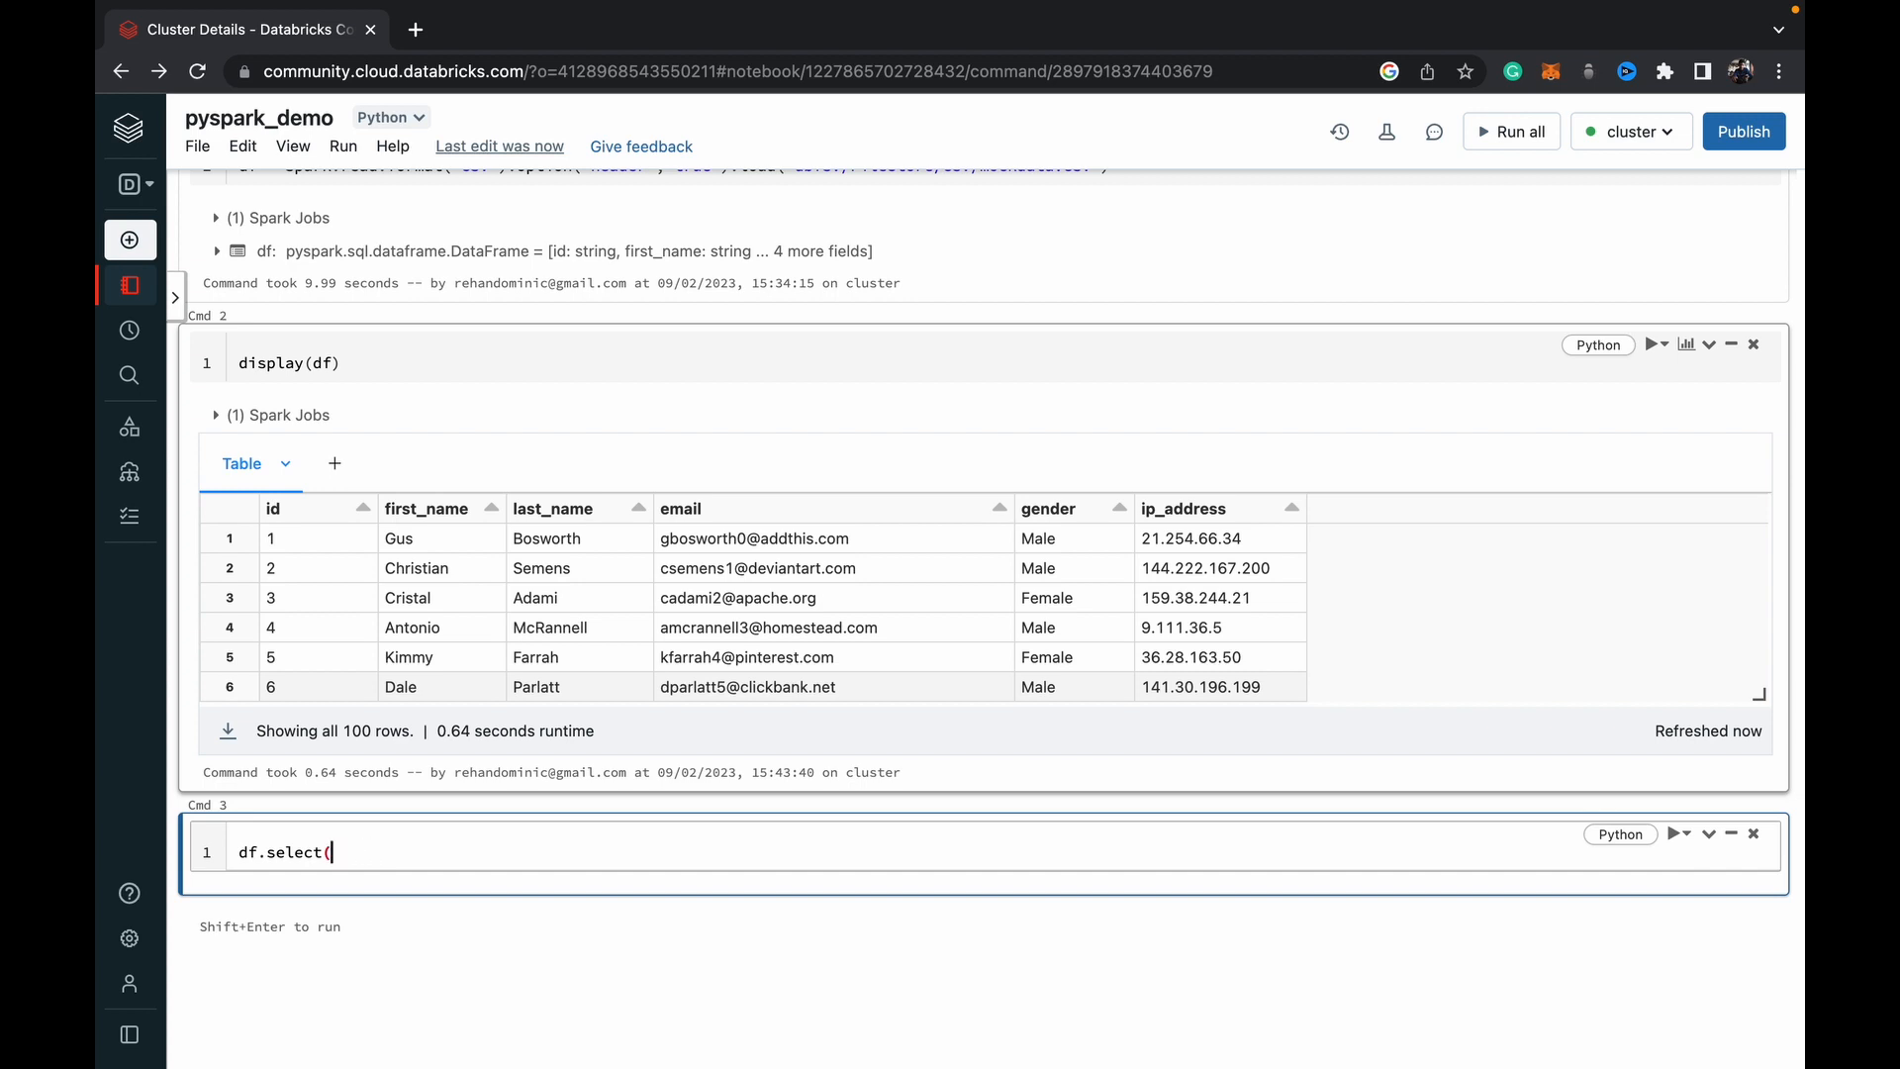
pyautogui.write('df')
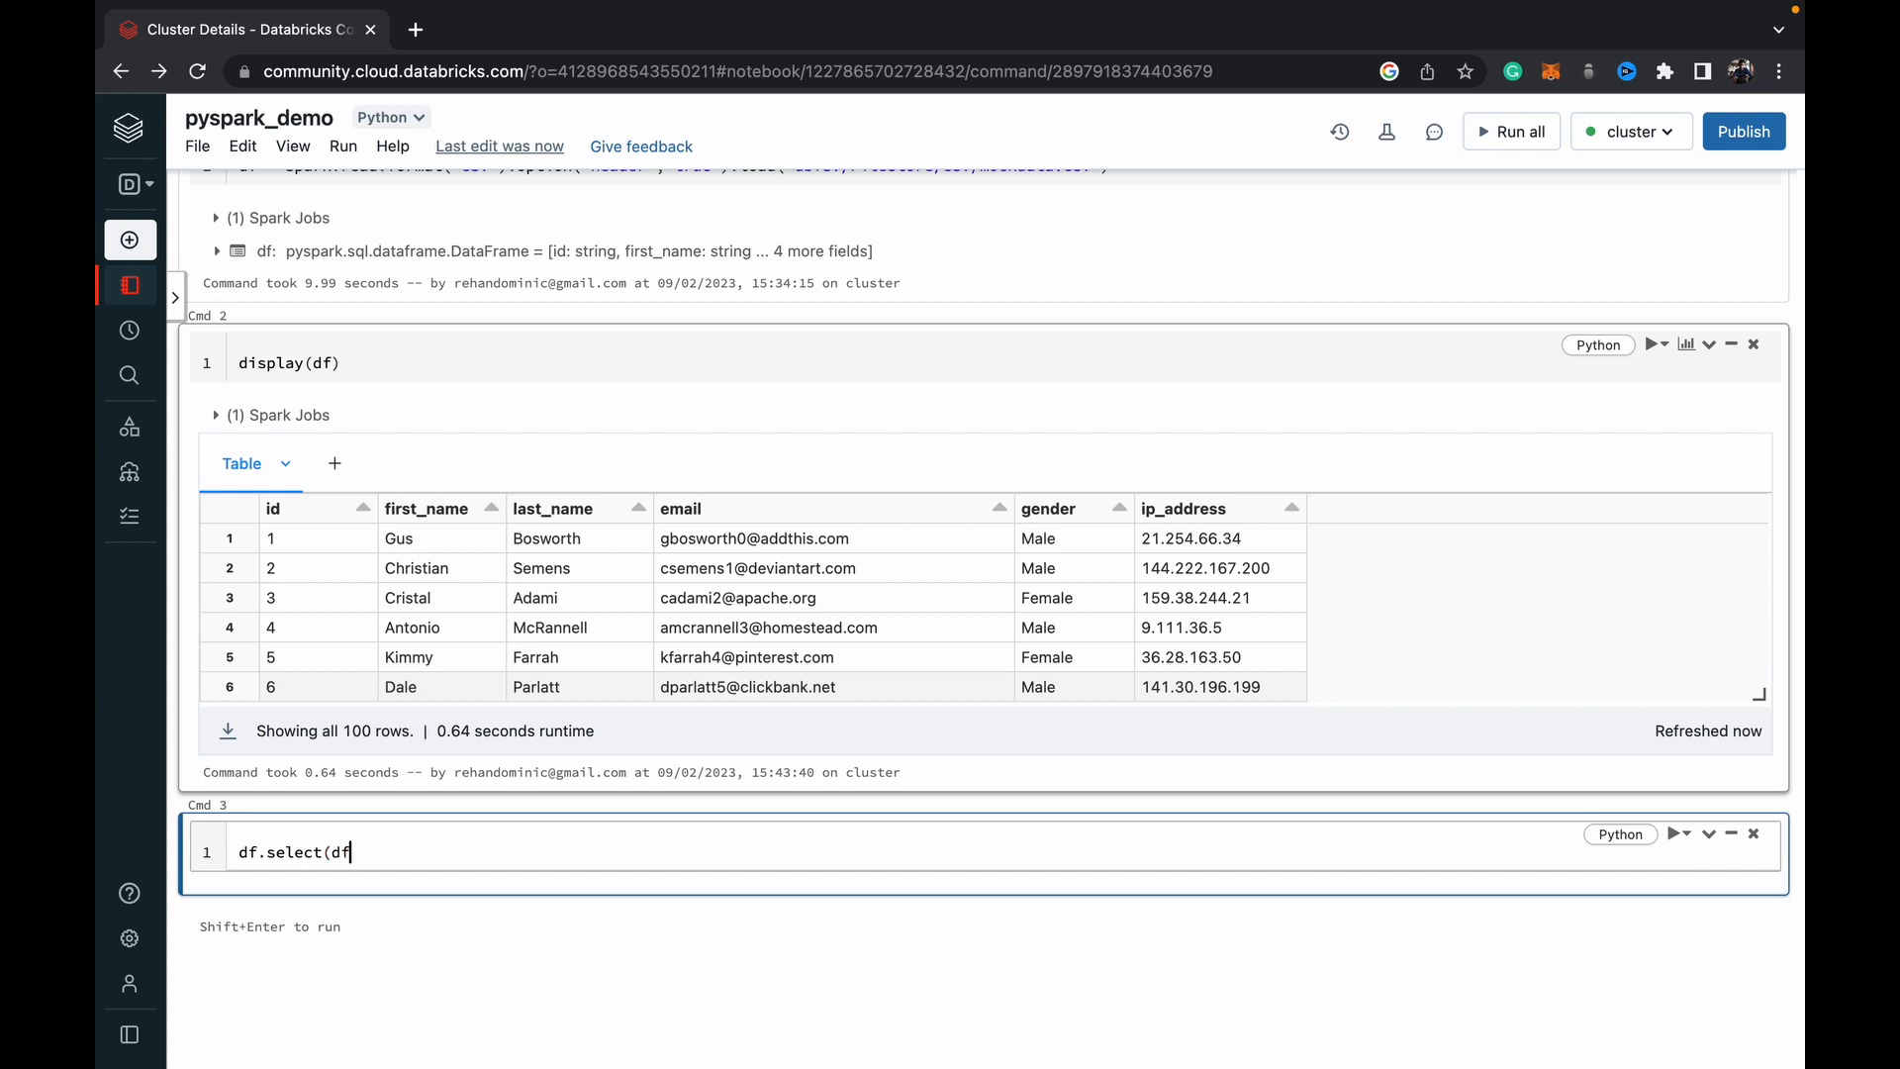
pyautogui.write('.first_')
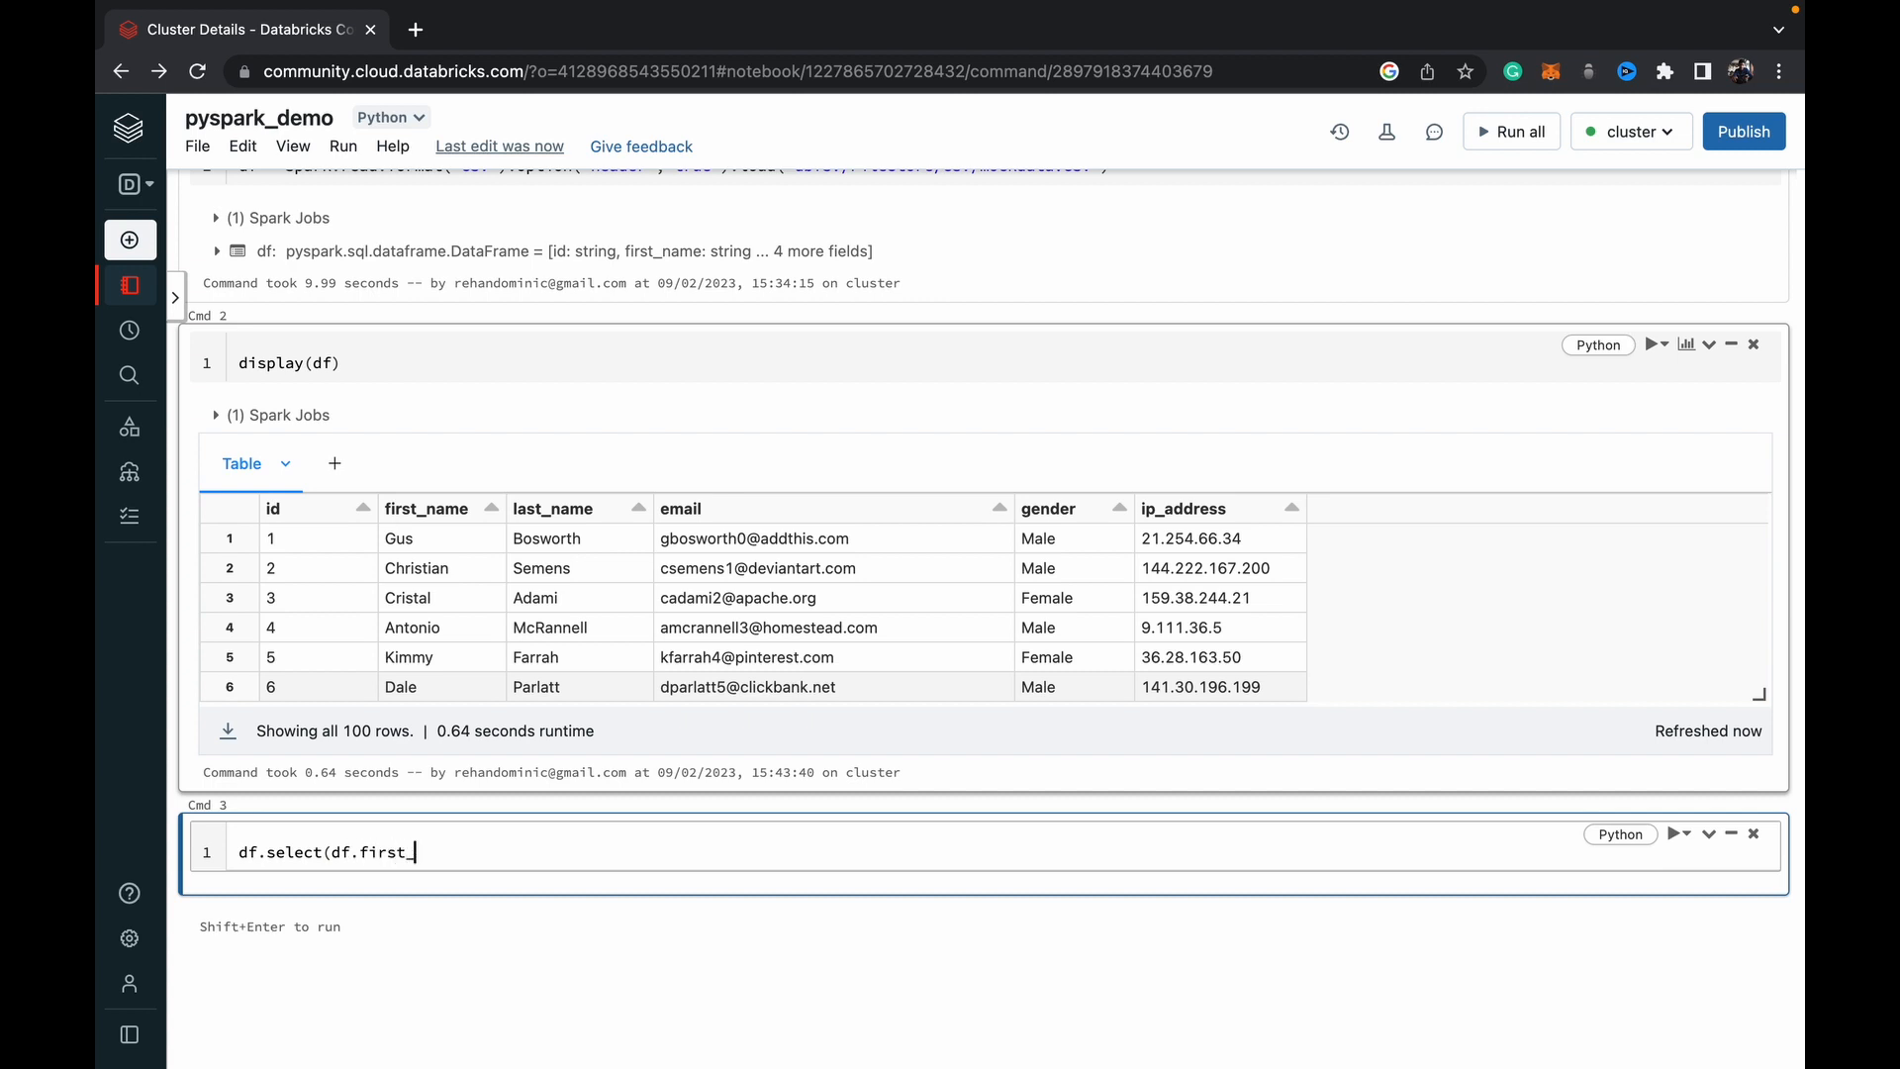
# Step: Complete the expression as first_name.substr(1,3) with a trailing dot for chaining
pyautogui.write('name')
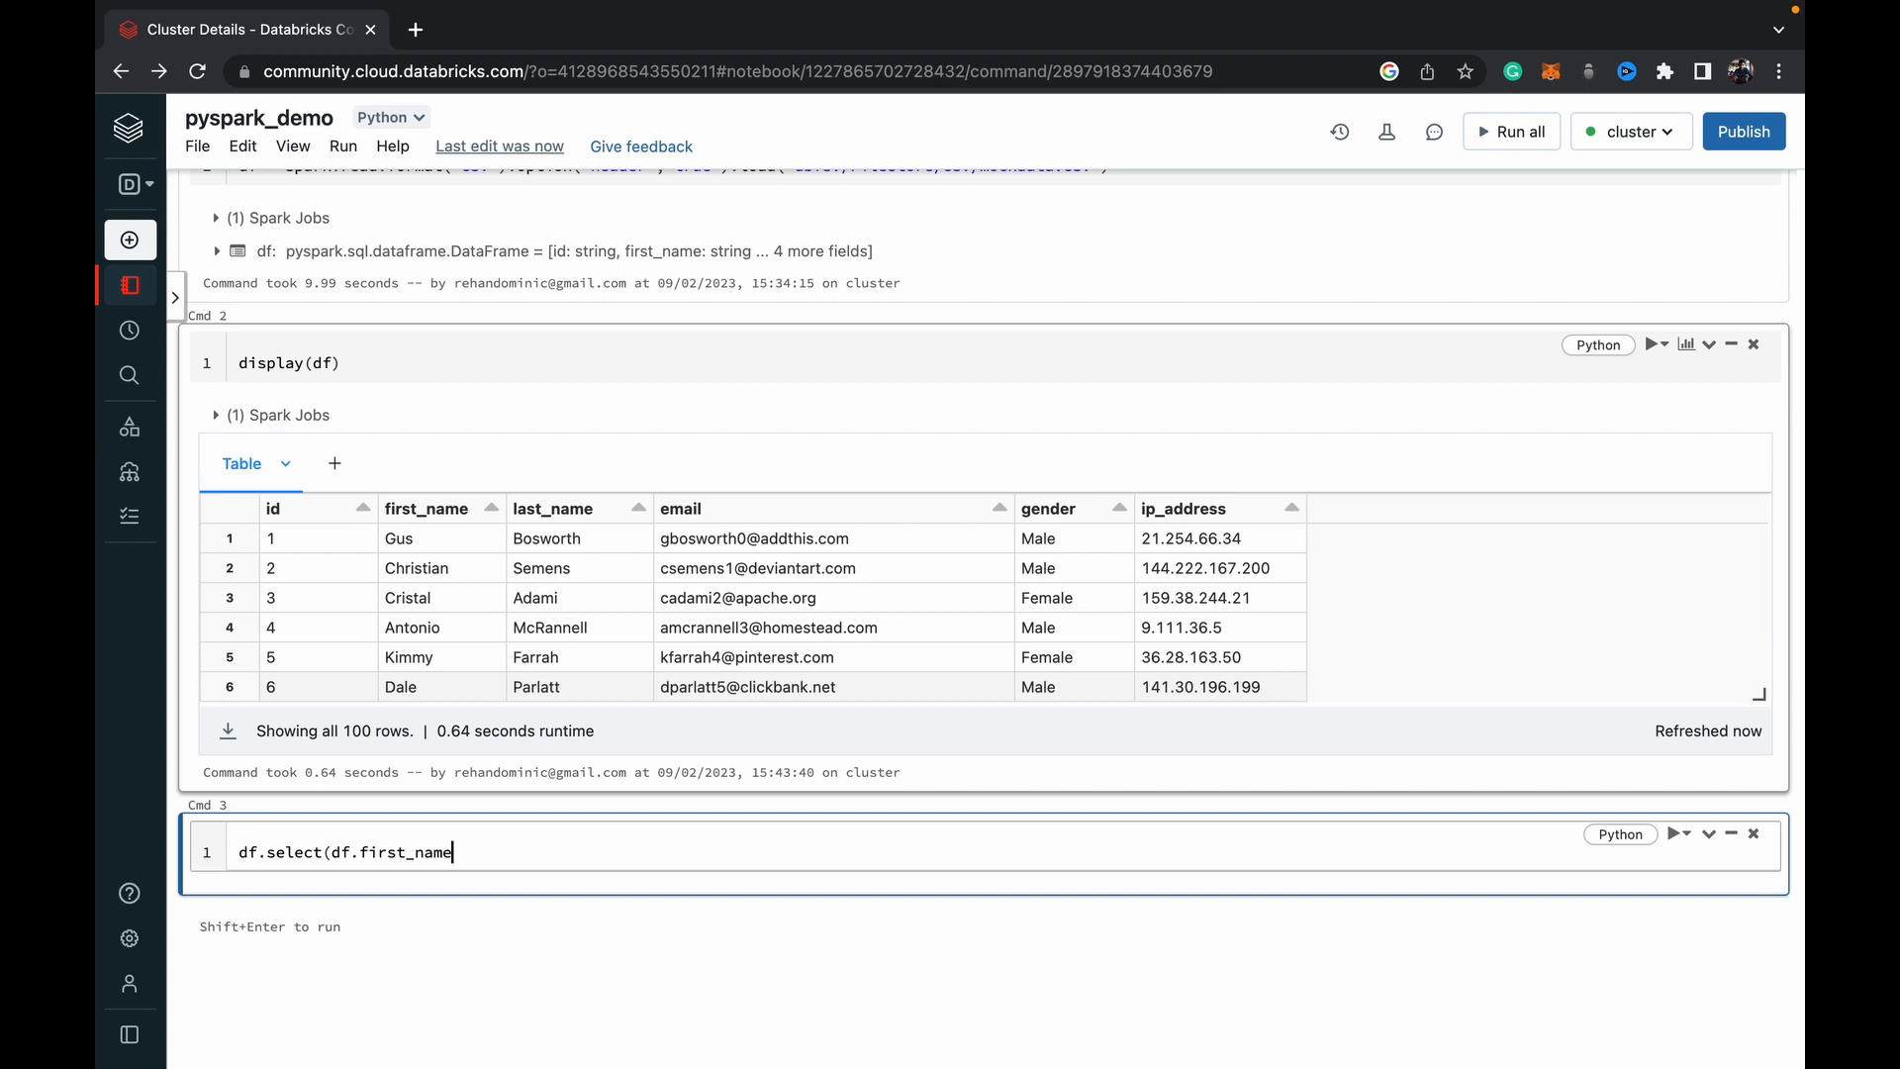
pyautogui.write('.subst')
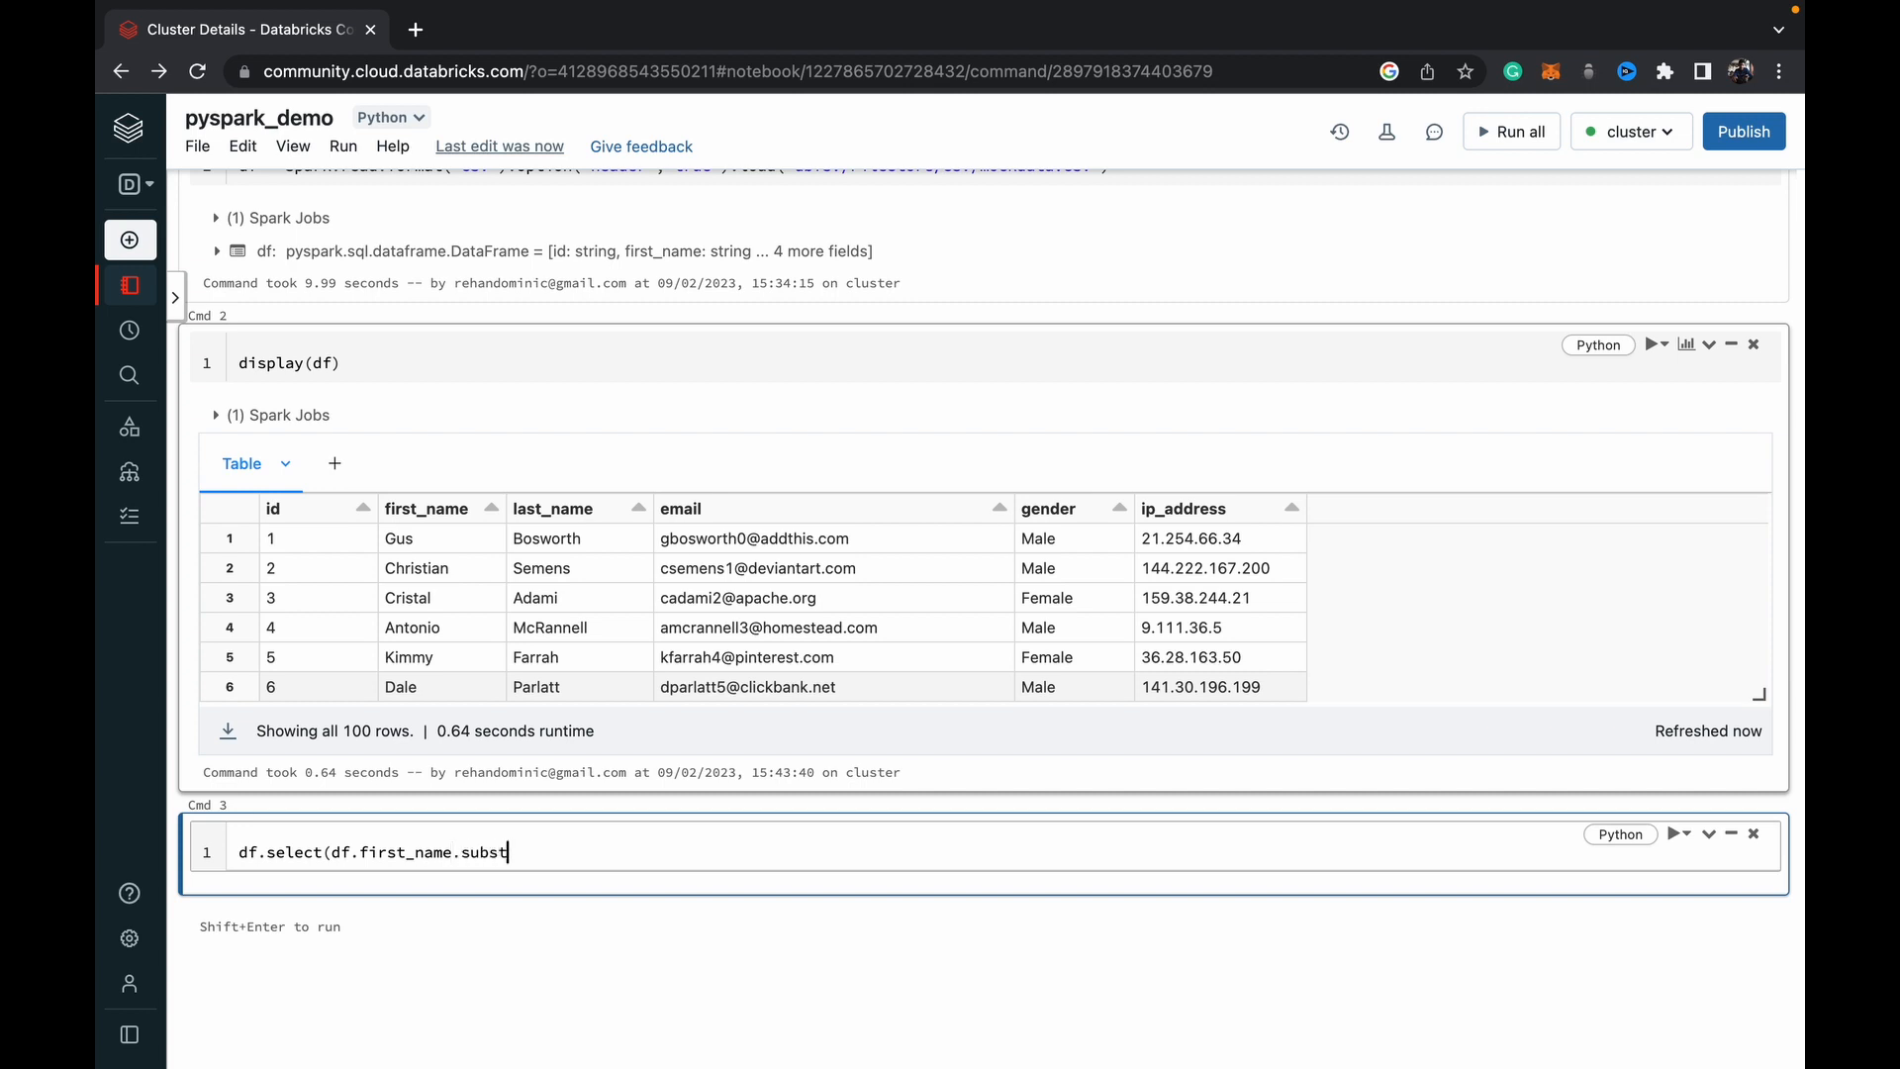
pyautogui.write('r()')
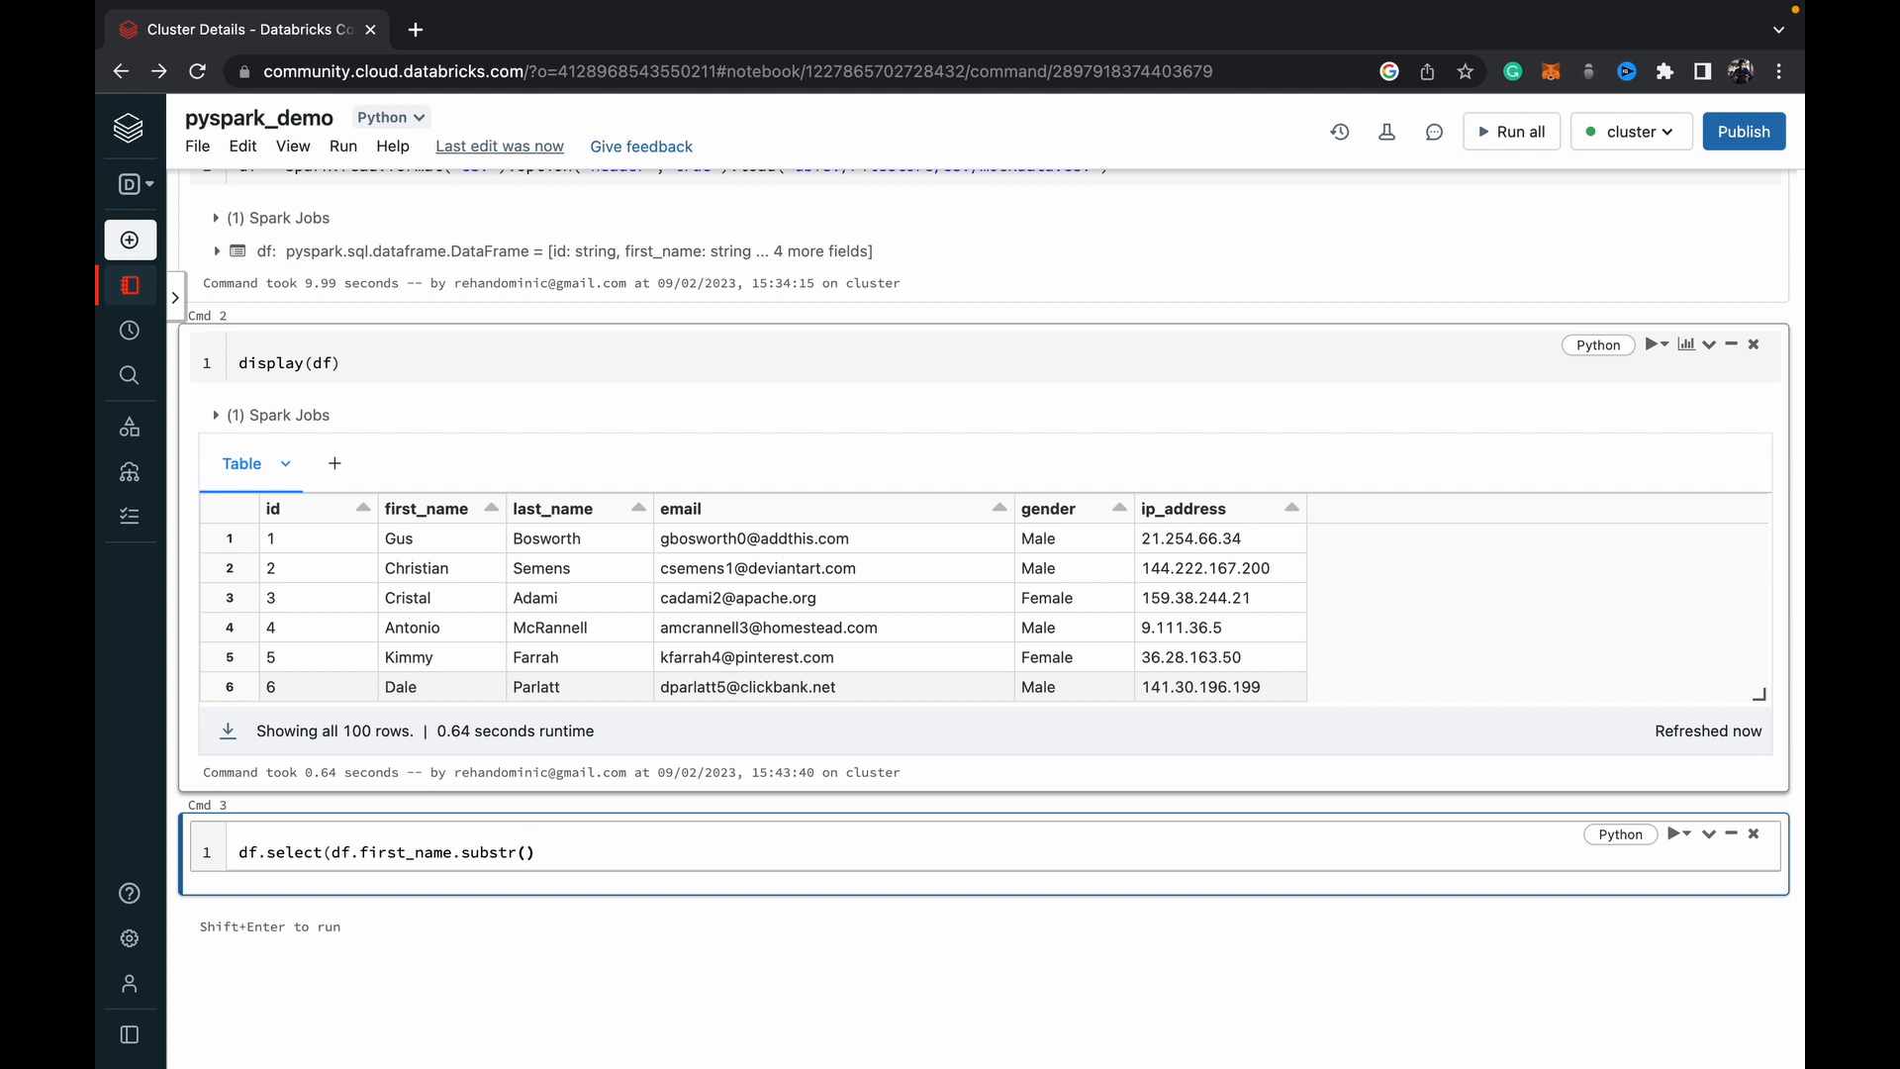
pyautogui.write('1')
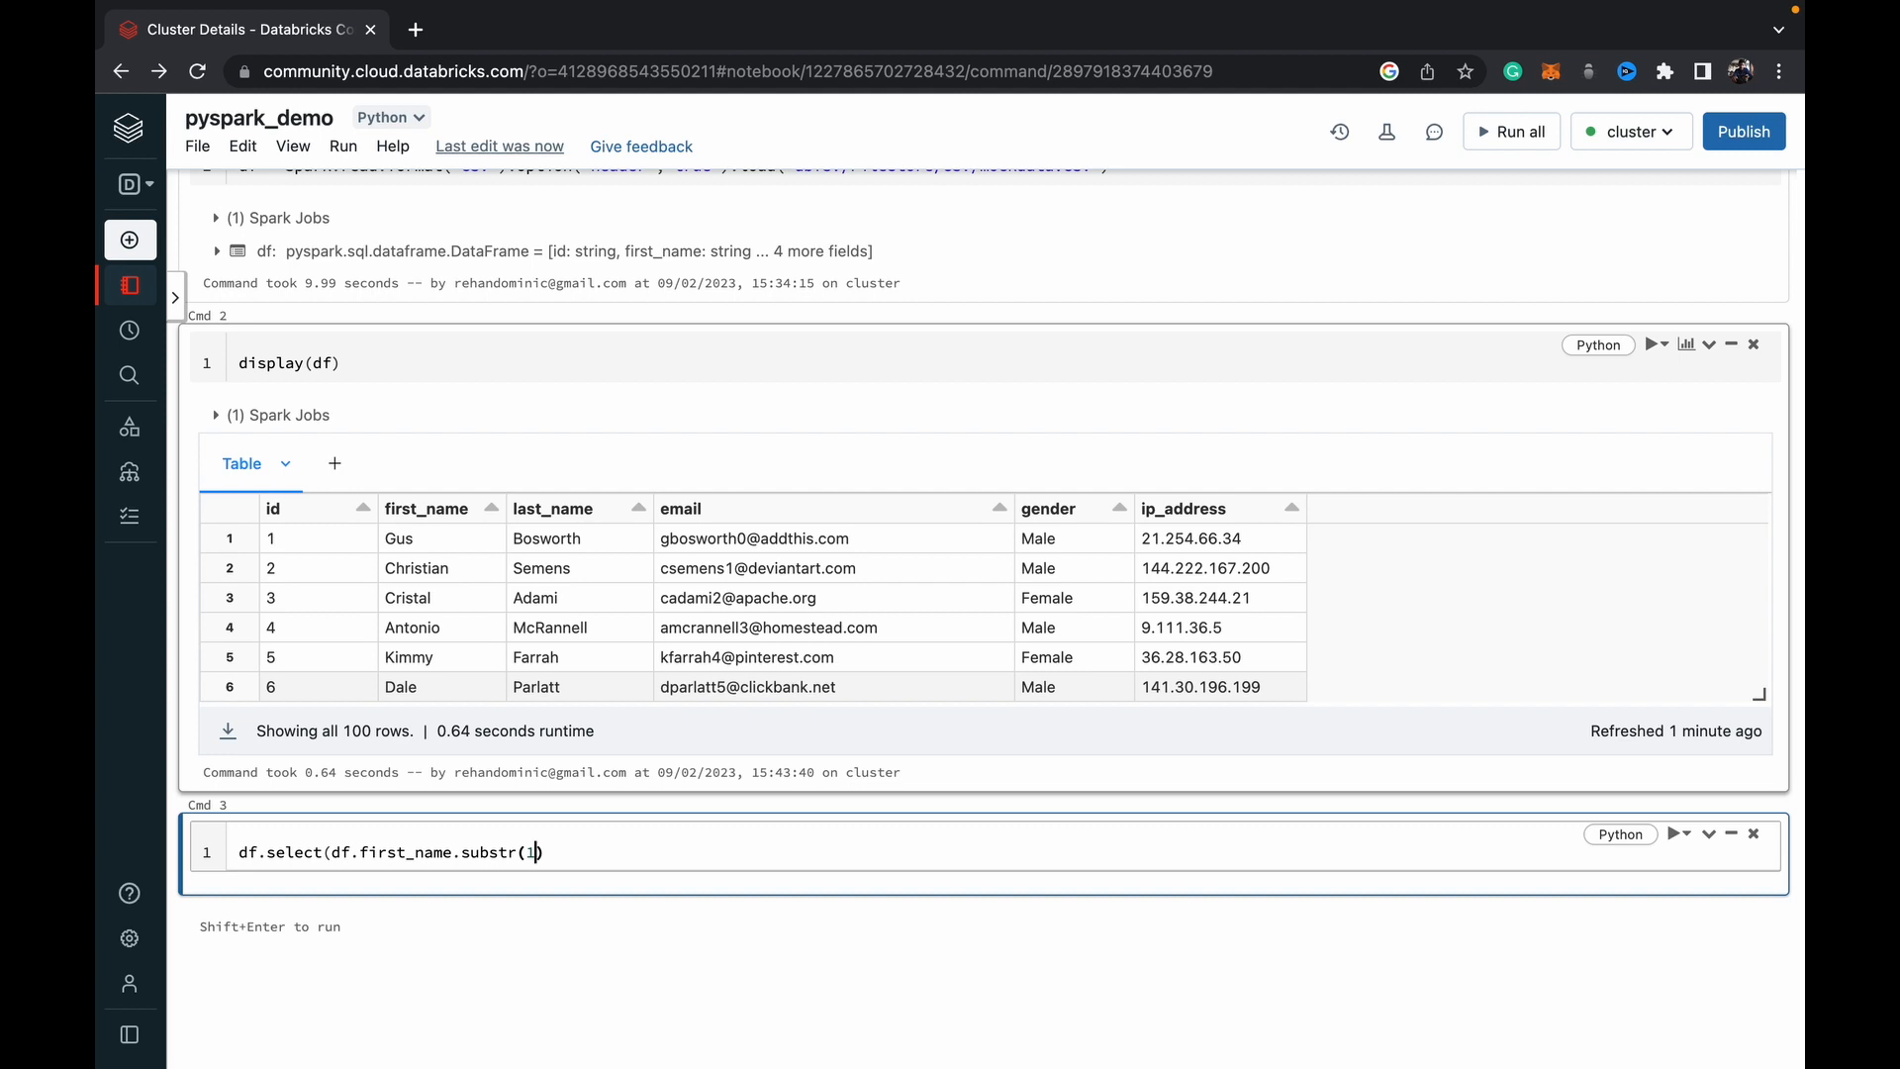
pyautogui.write(',')
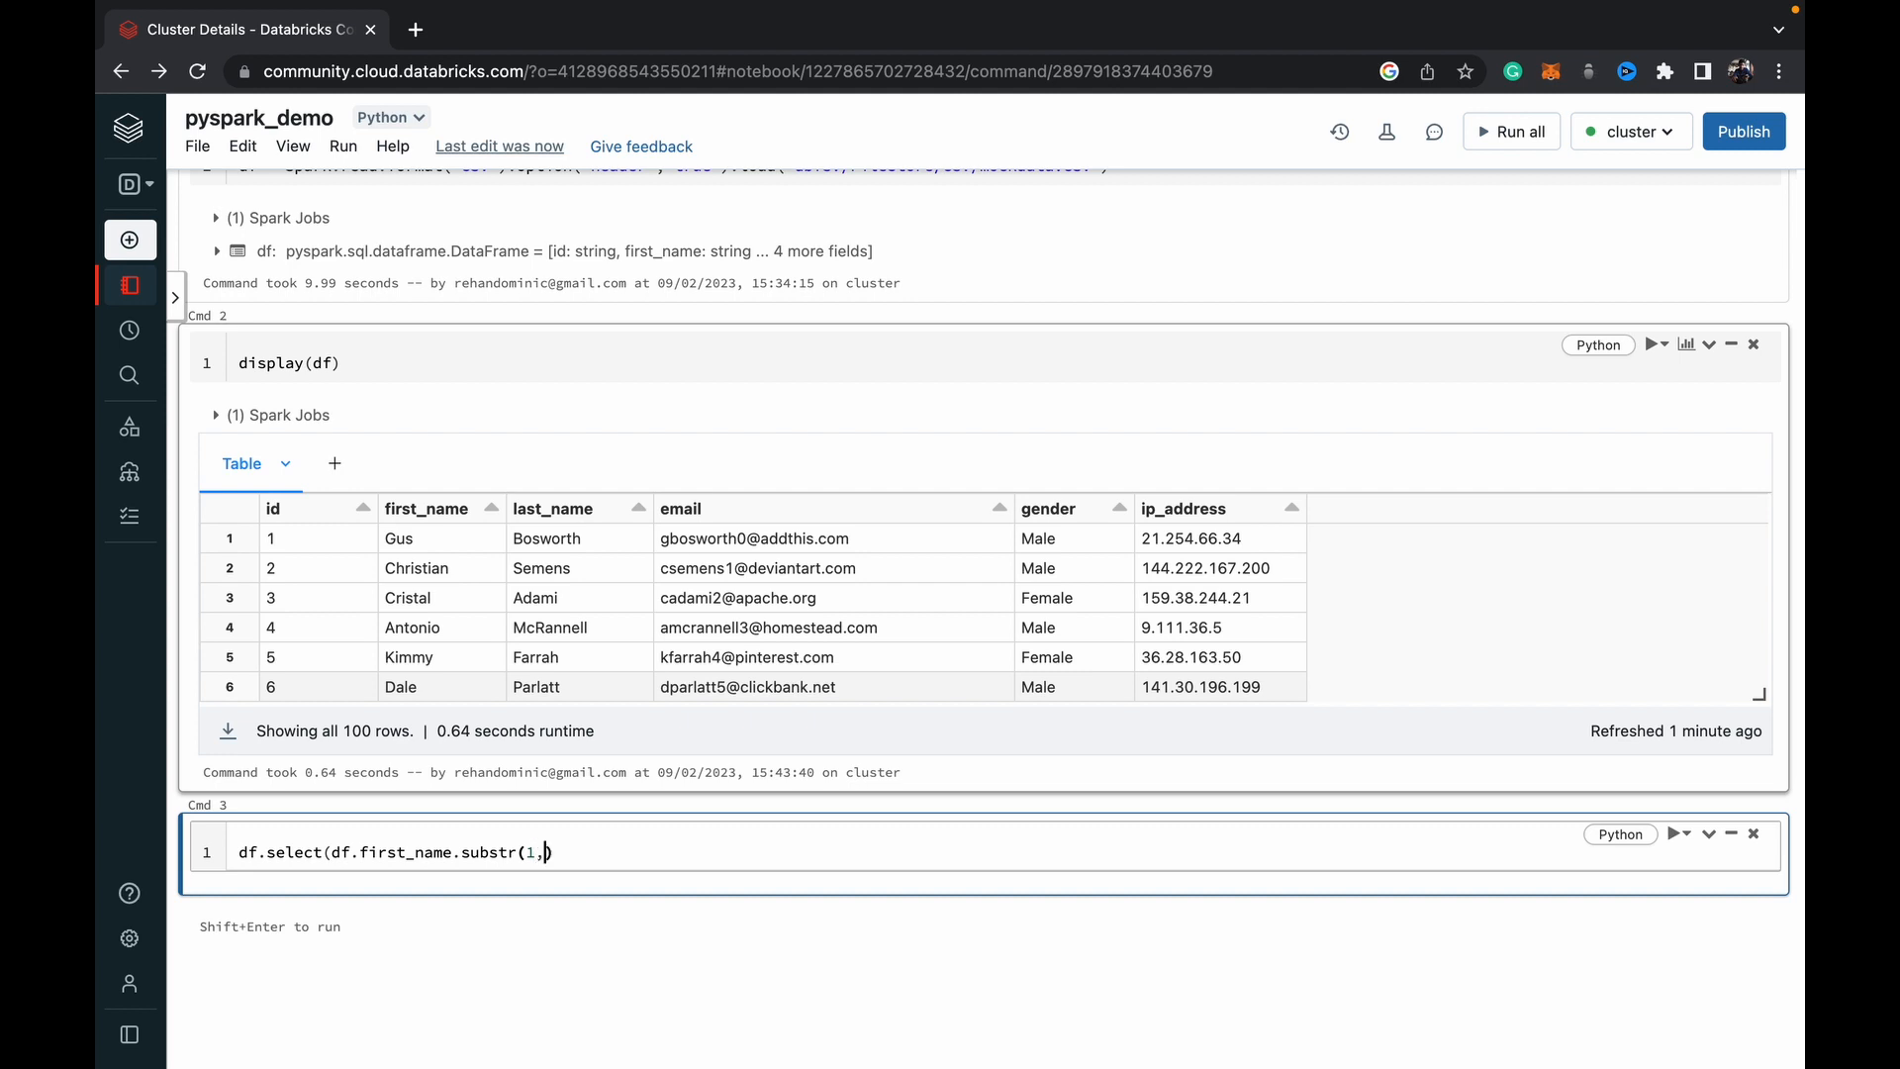
pyautogui.write('3')
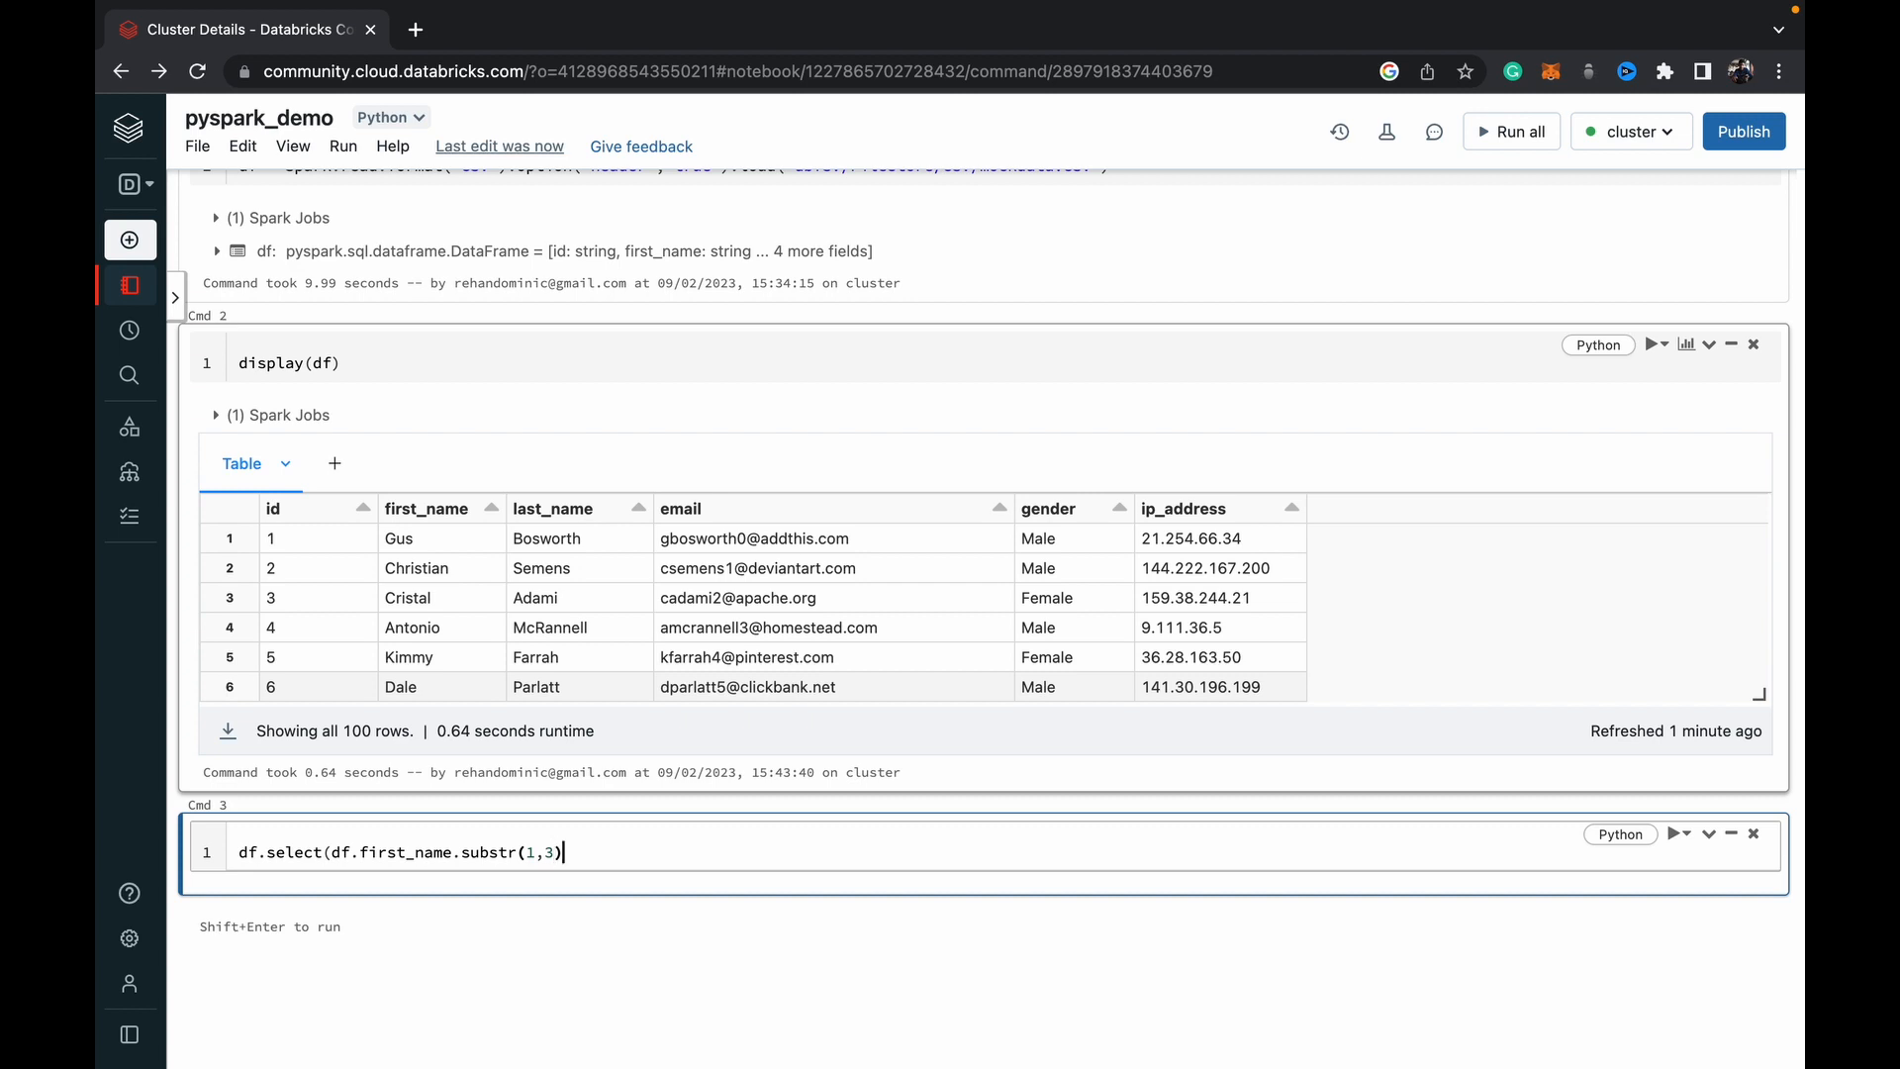
pyautogui.write('.')
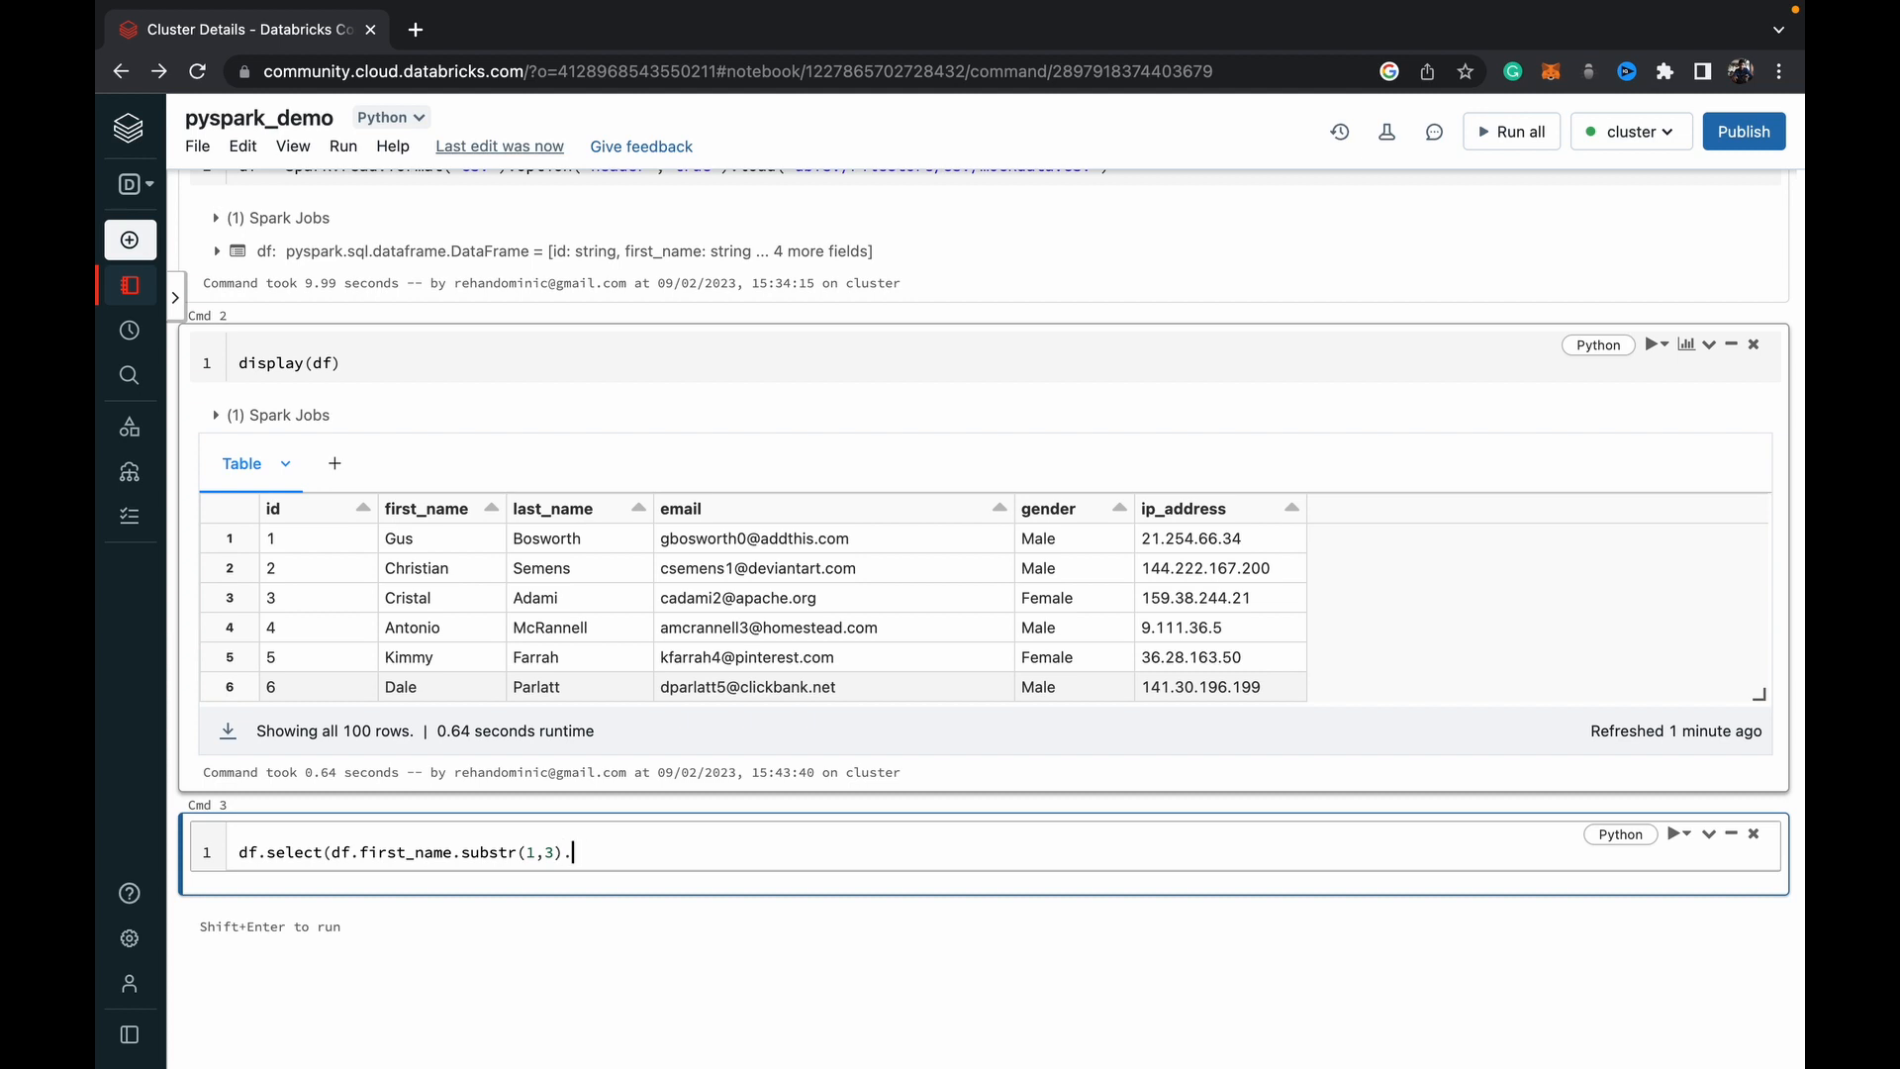
# Step: Append alias("inits") to the substr(1,3) expression in Cmd 3
pyautogui.write('alias(')
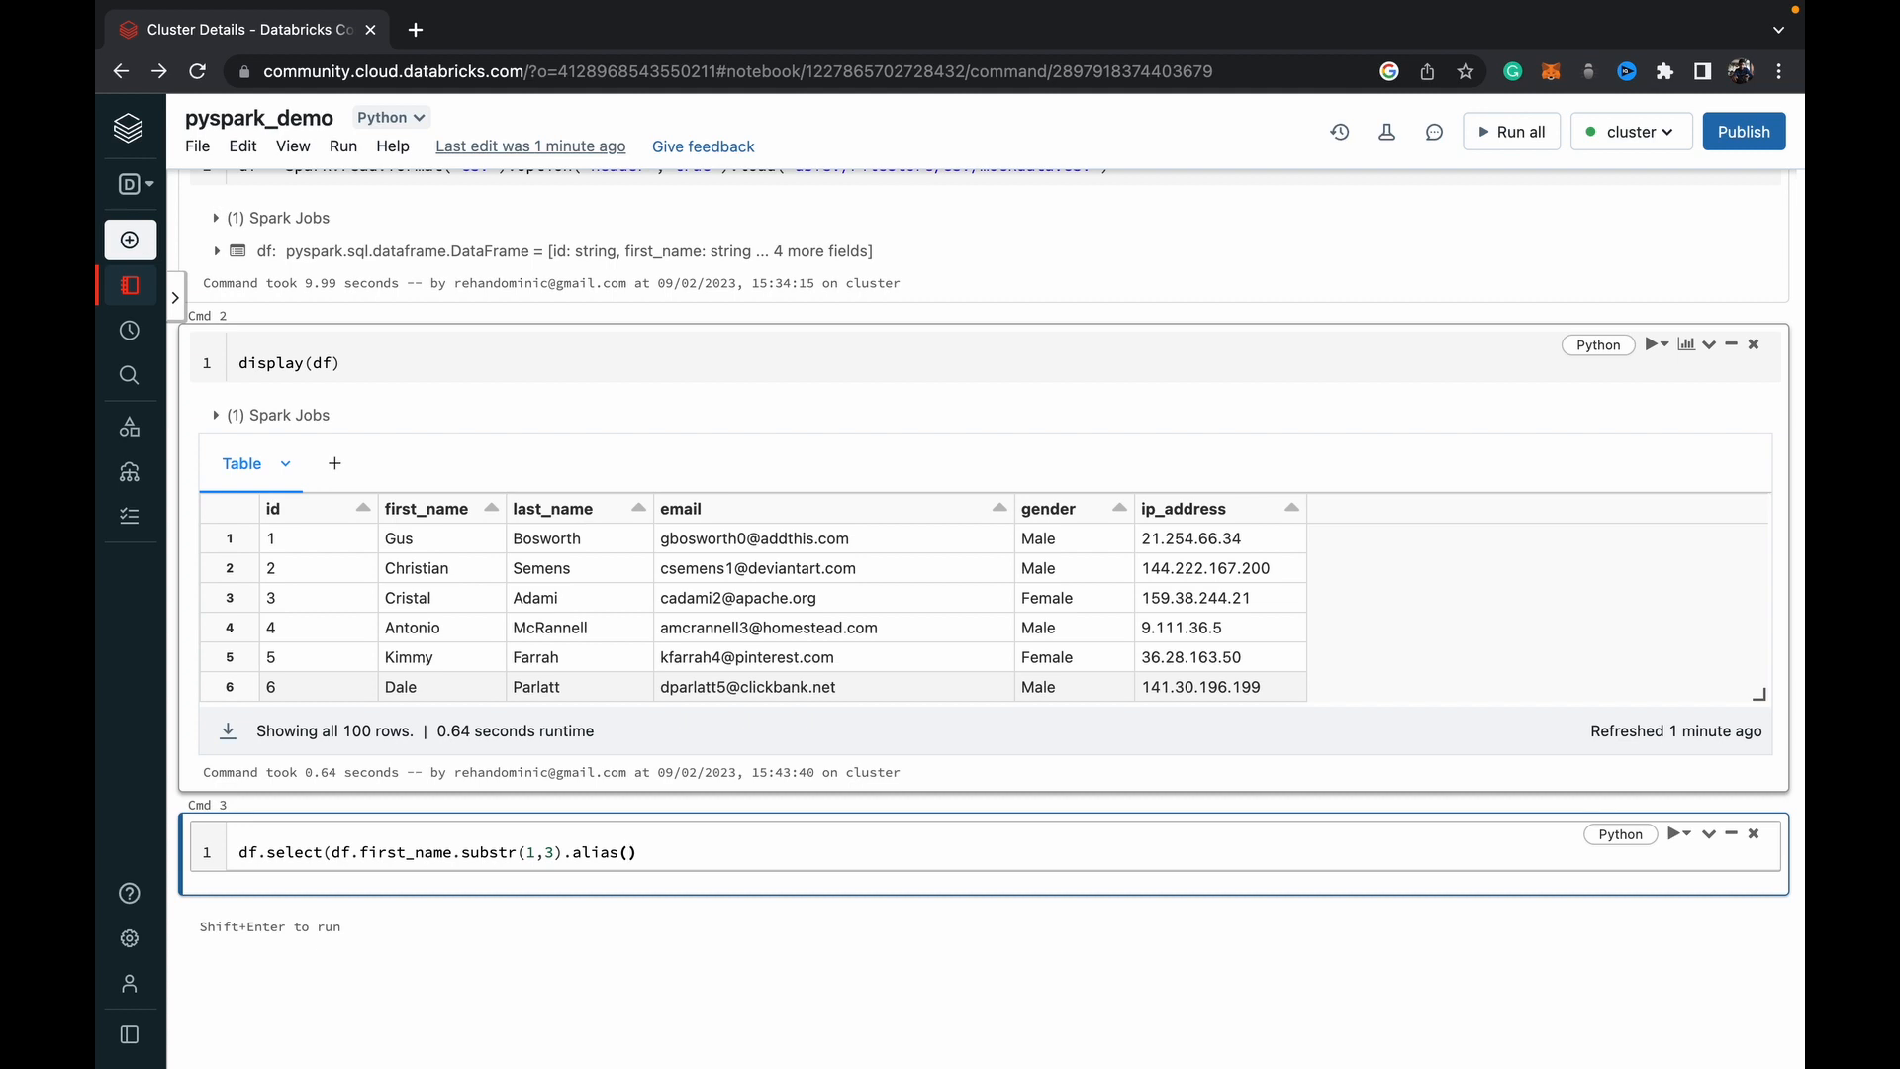
pyautogui.write('""')
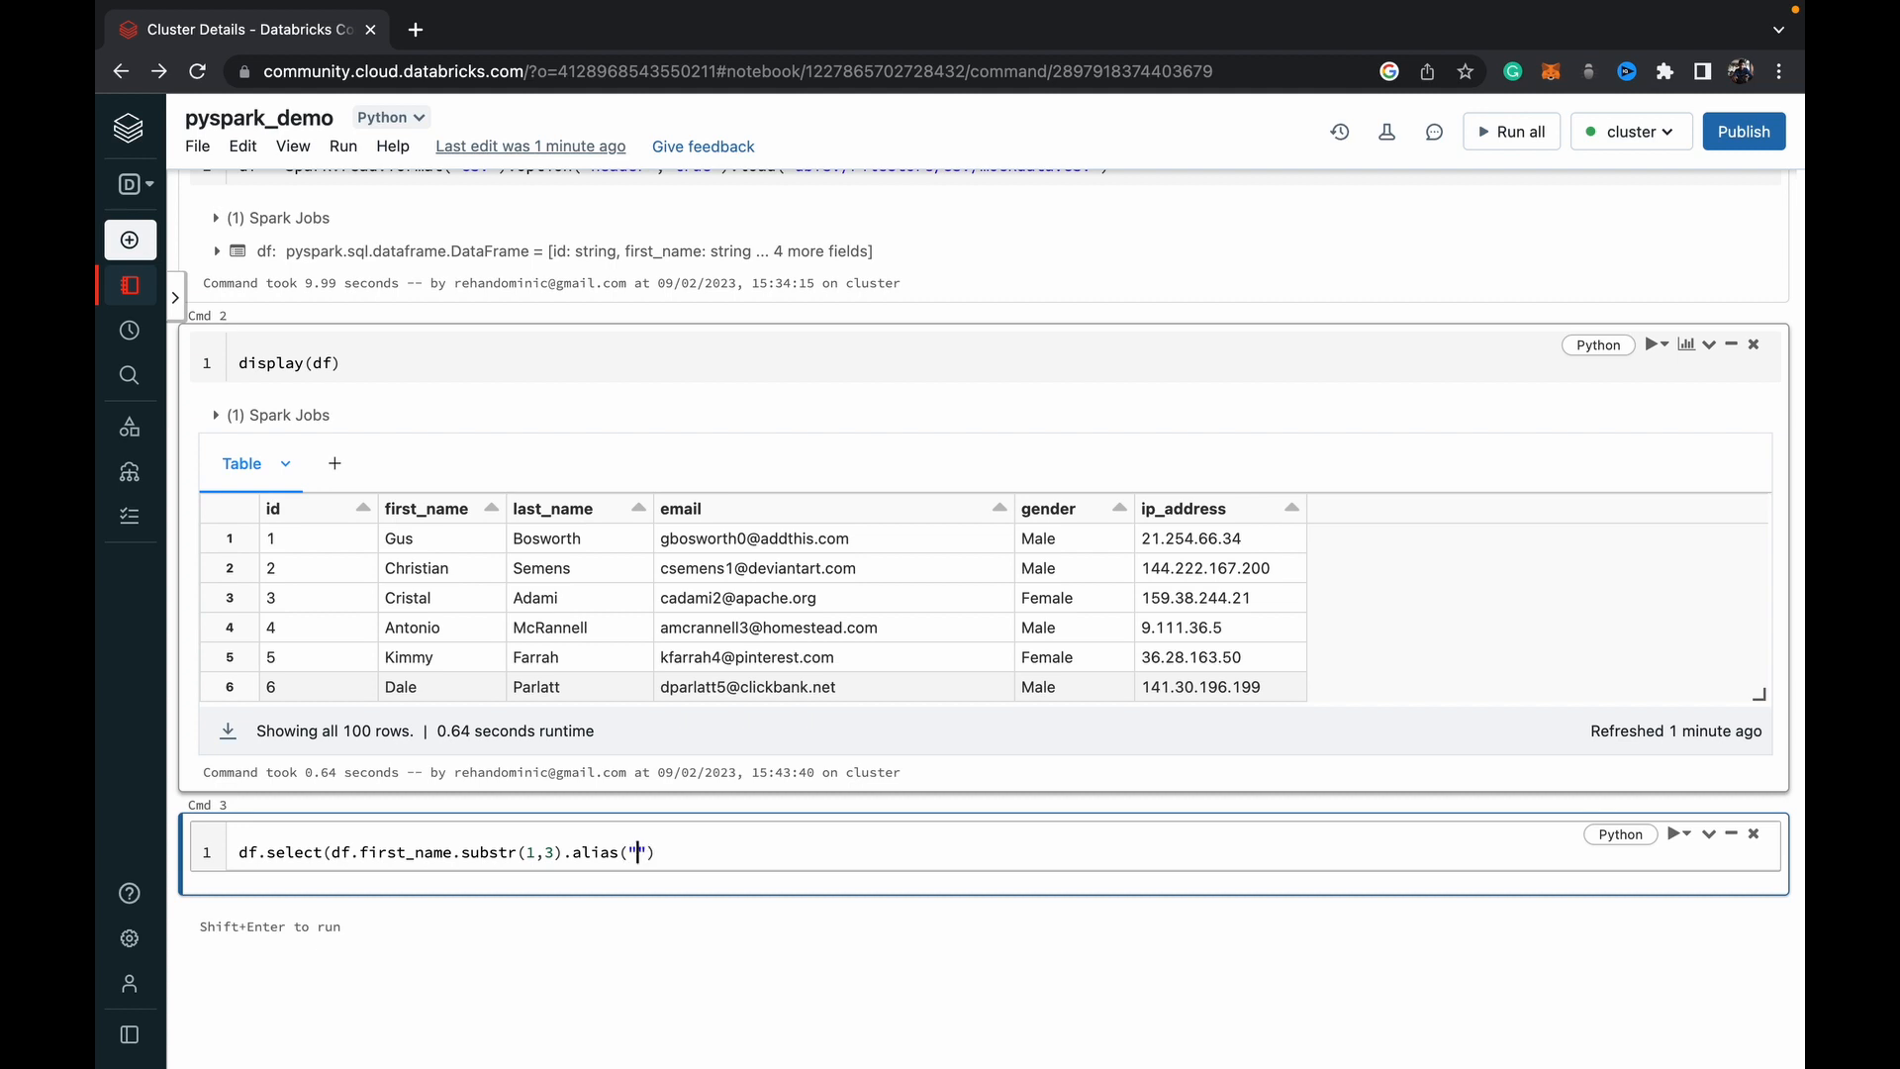
pyautogui.write('inits')
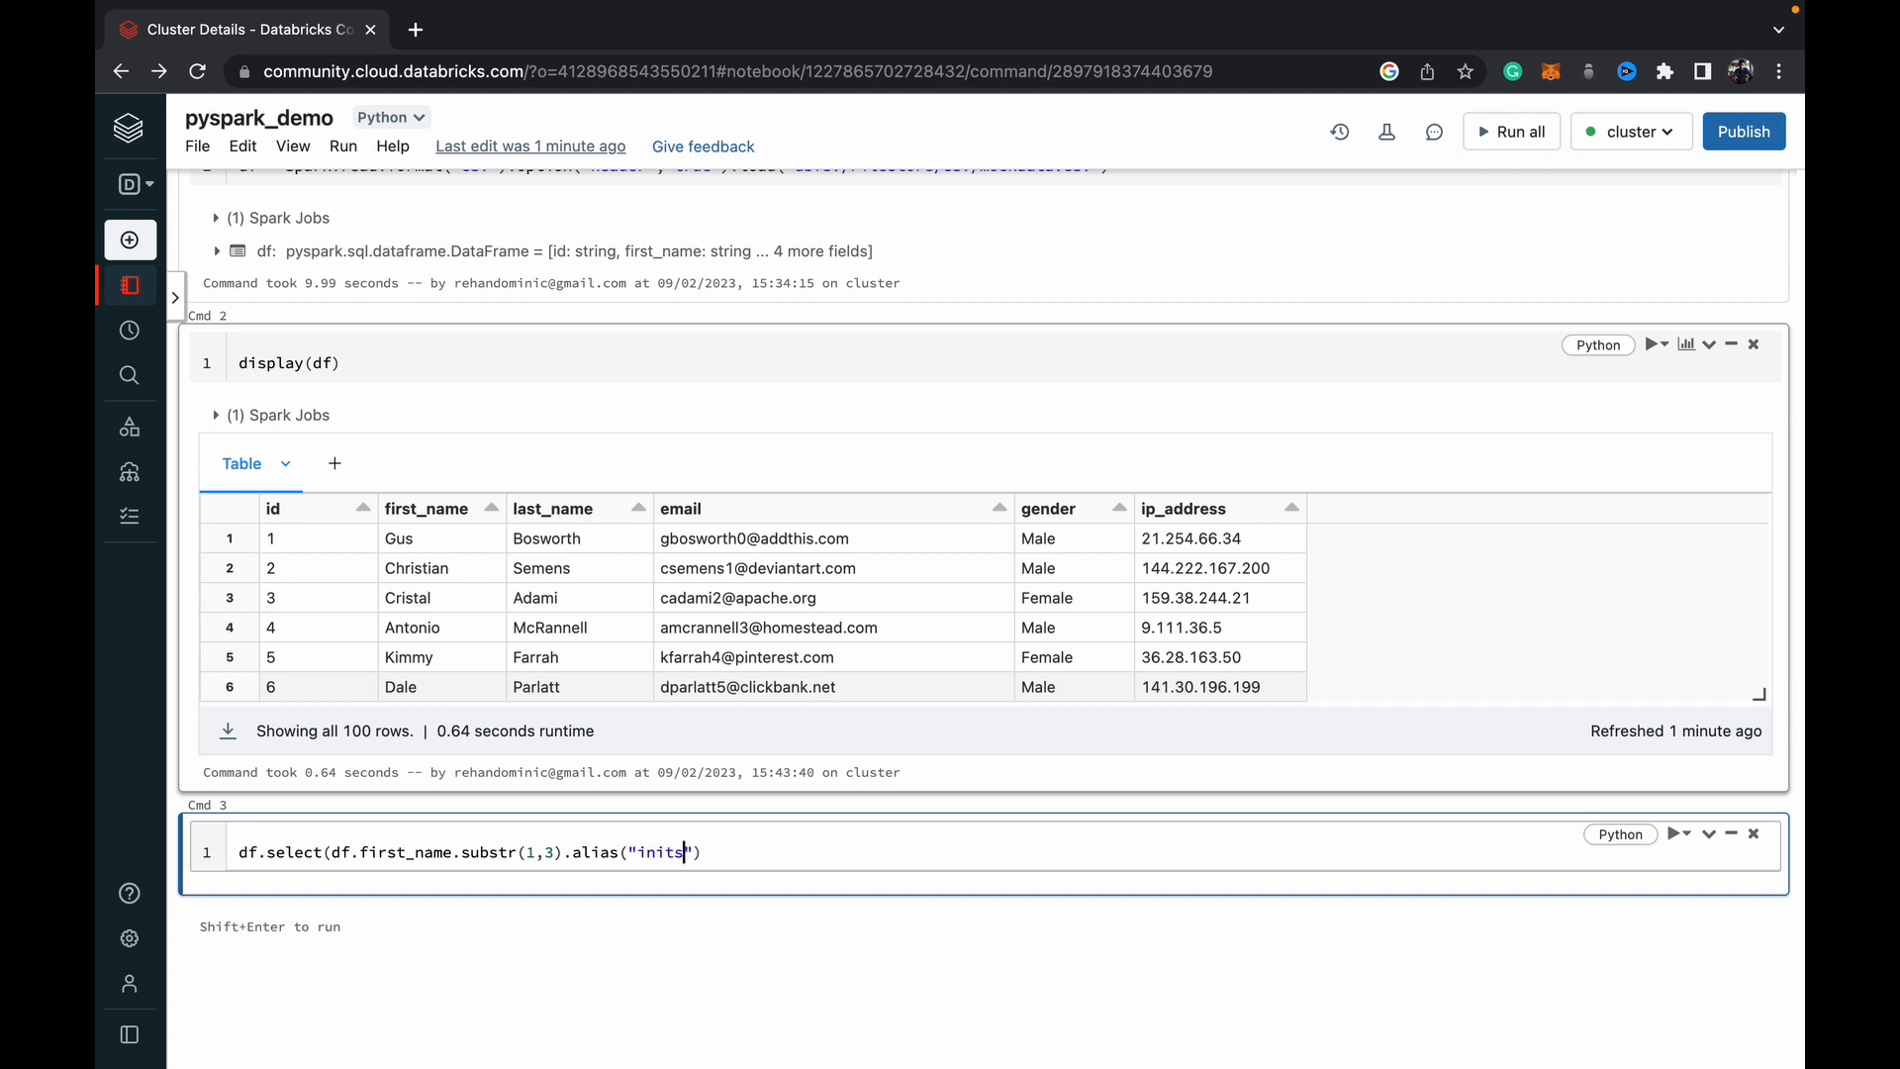
pyautogui.write('"')
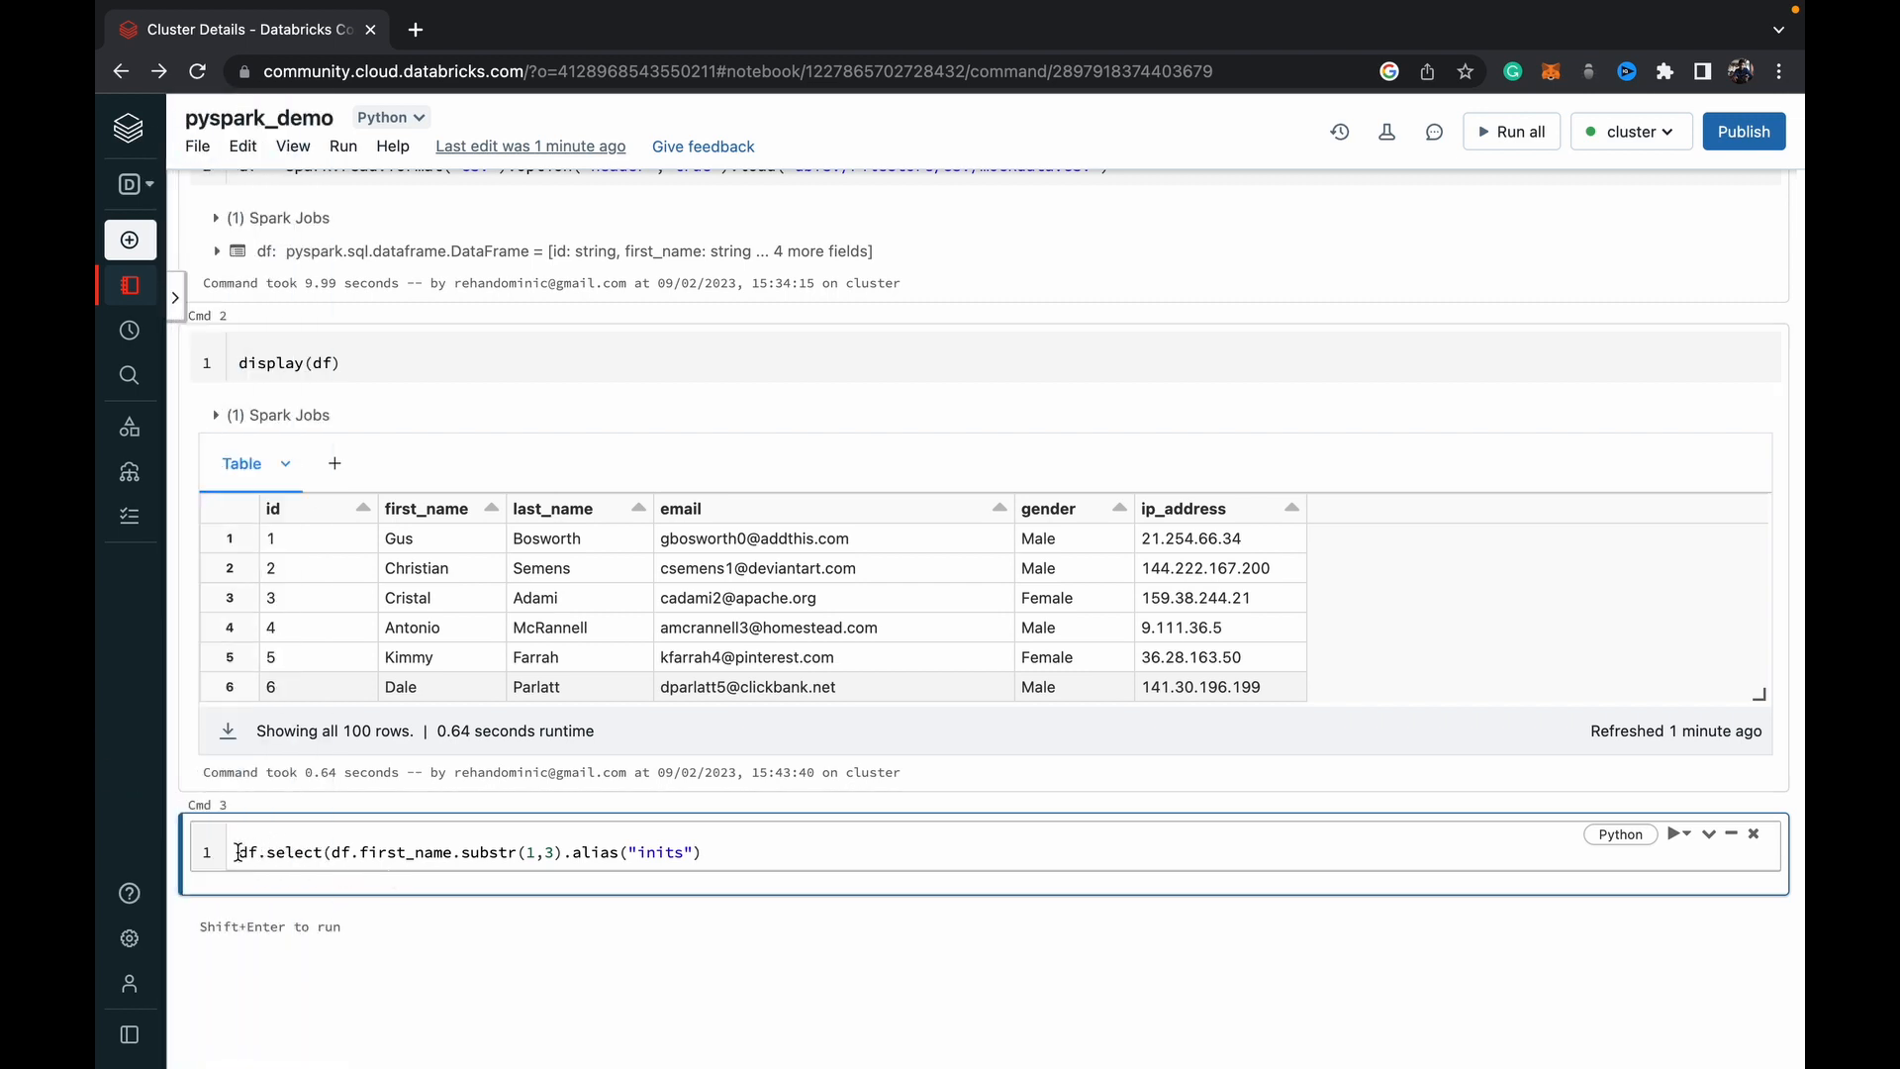
# Step: Wrap the select in display() and run Cmd 3, showing the inits column (Gus, Chr, Cri...)
pyautogui.write('display(')
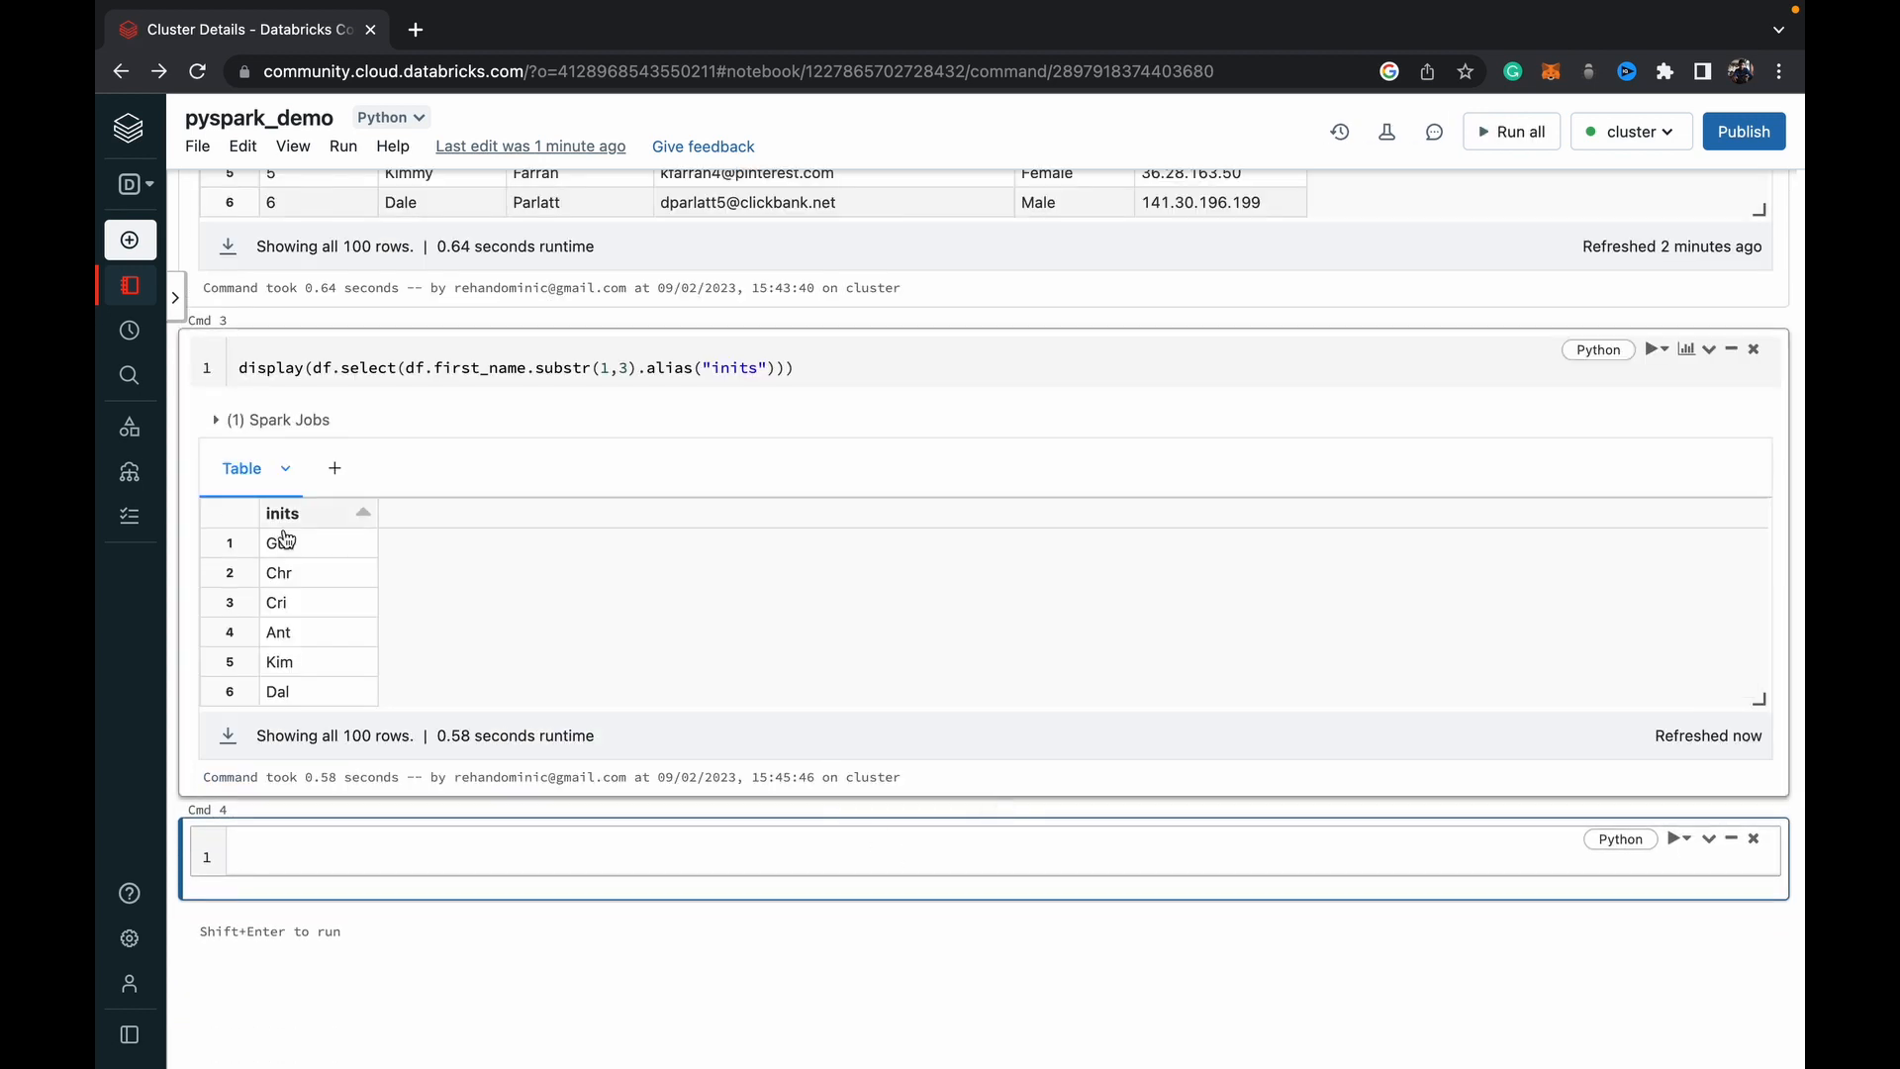
pyautogui.scroll(-3)
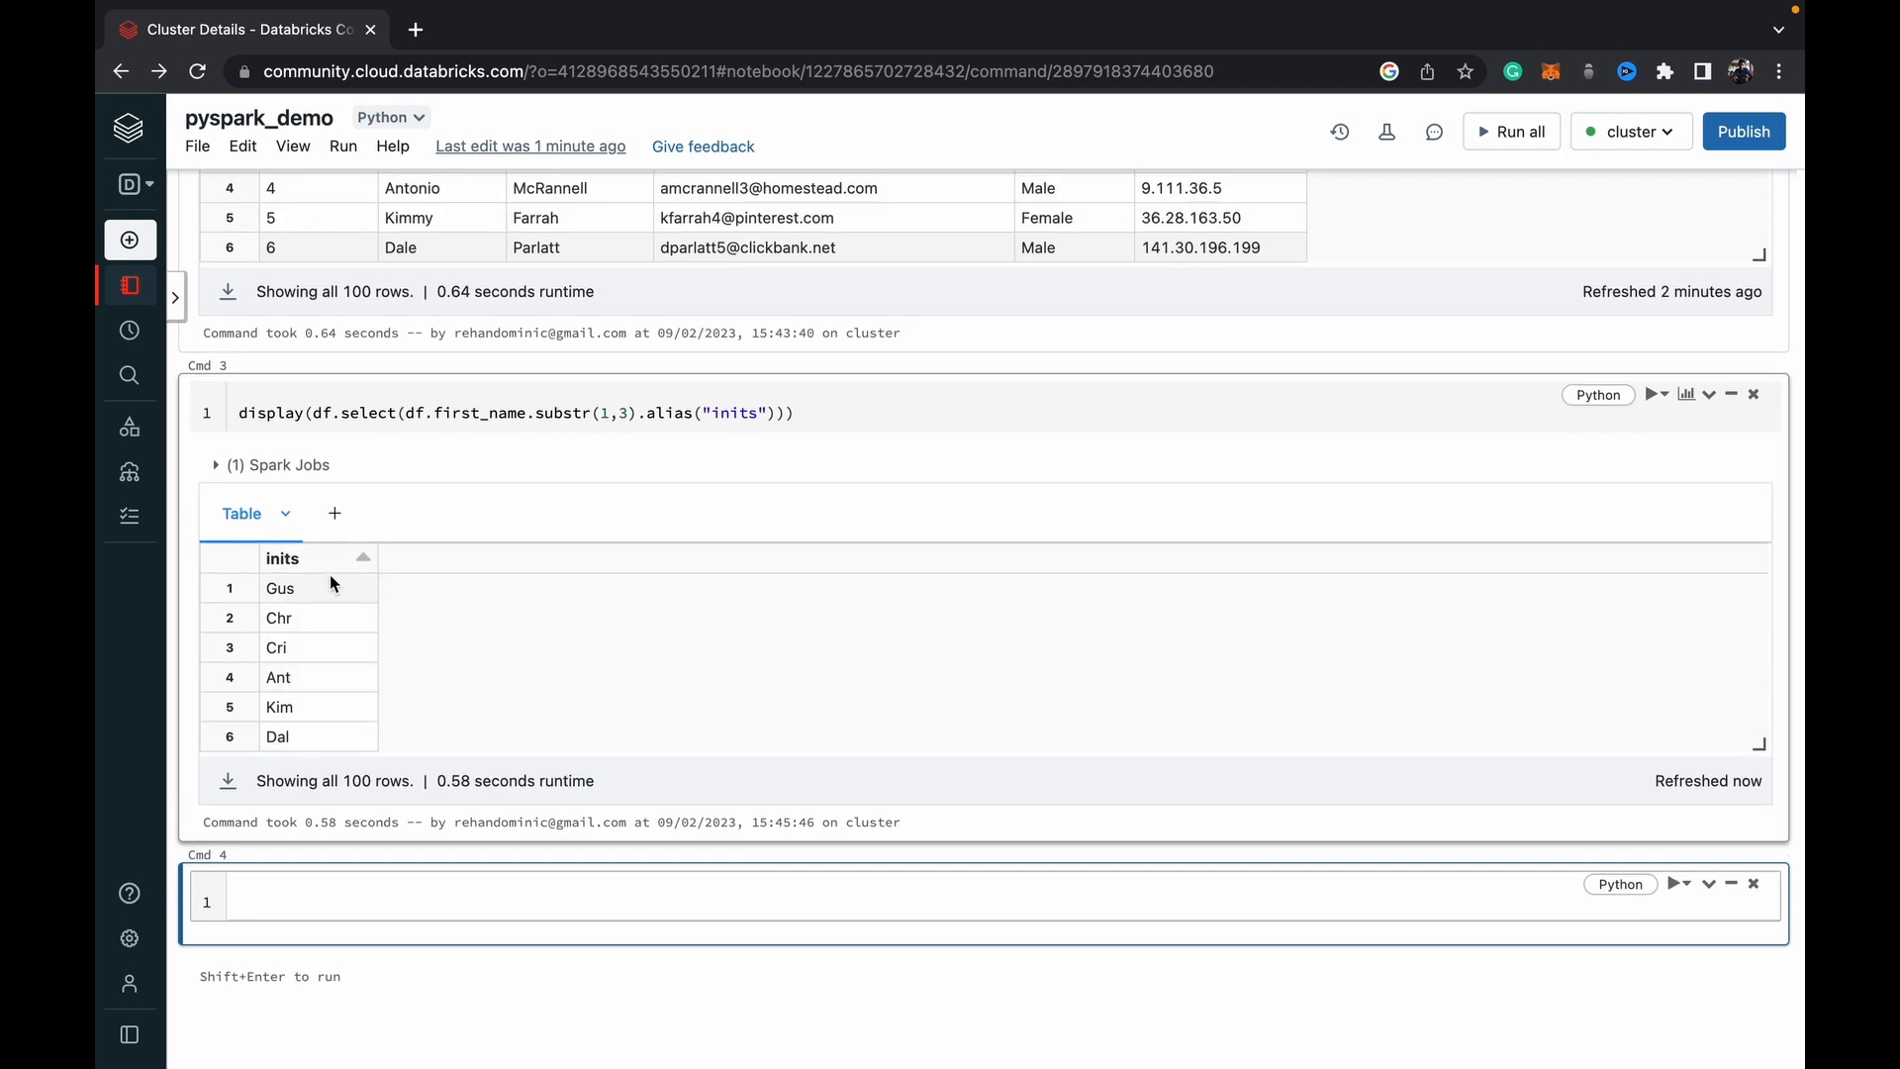
pyautogui.moveTo(306, 647)
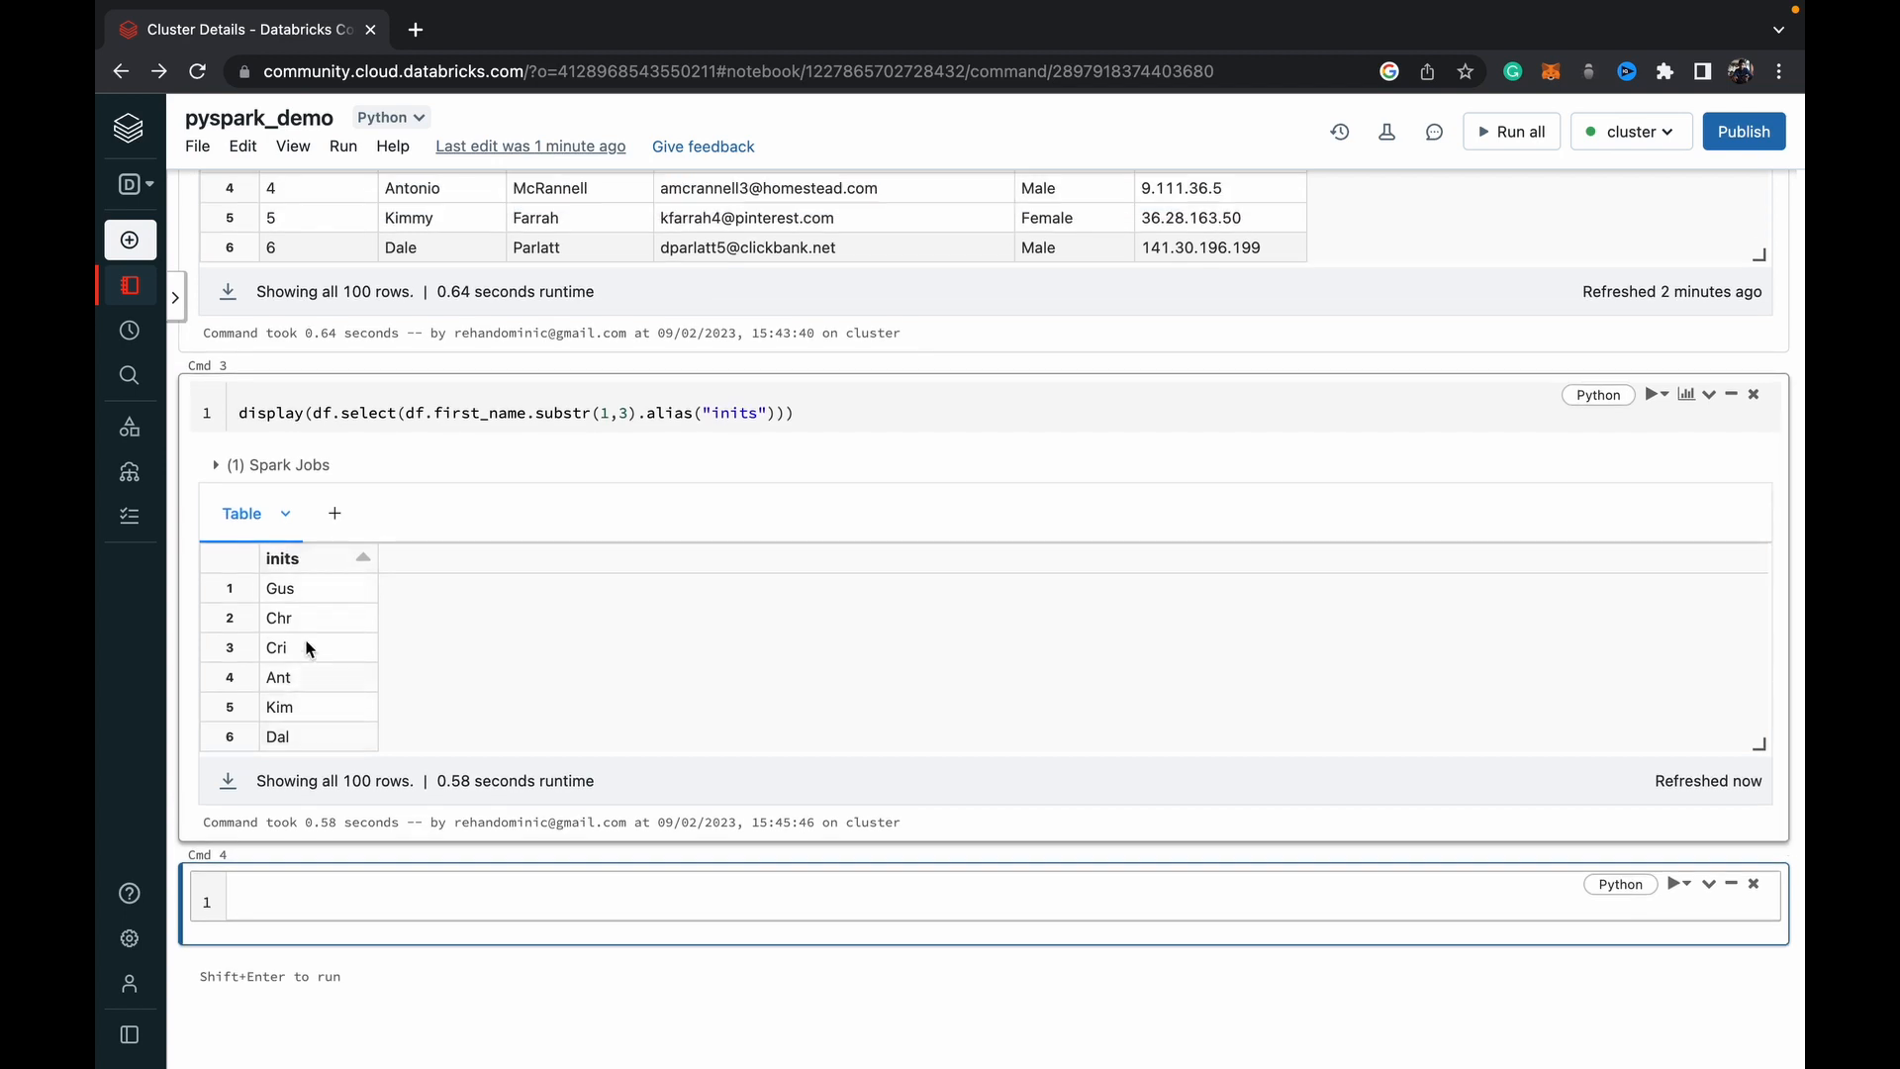
pyautogui.moveTo(312, 679)
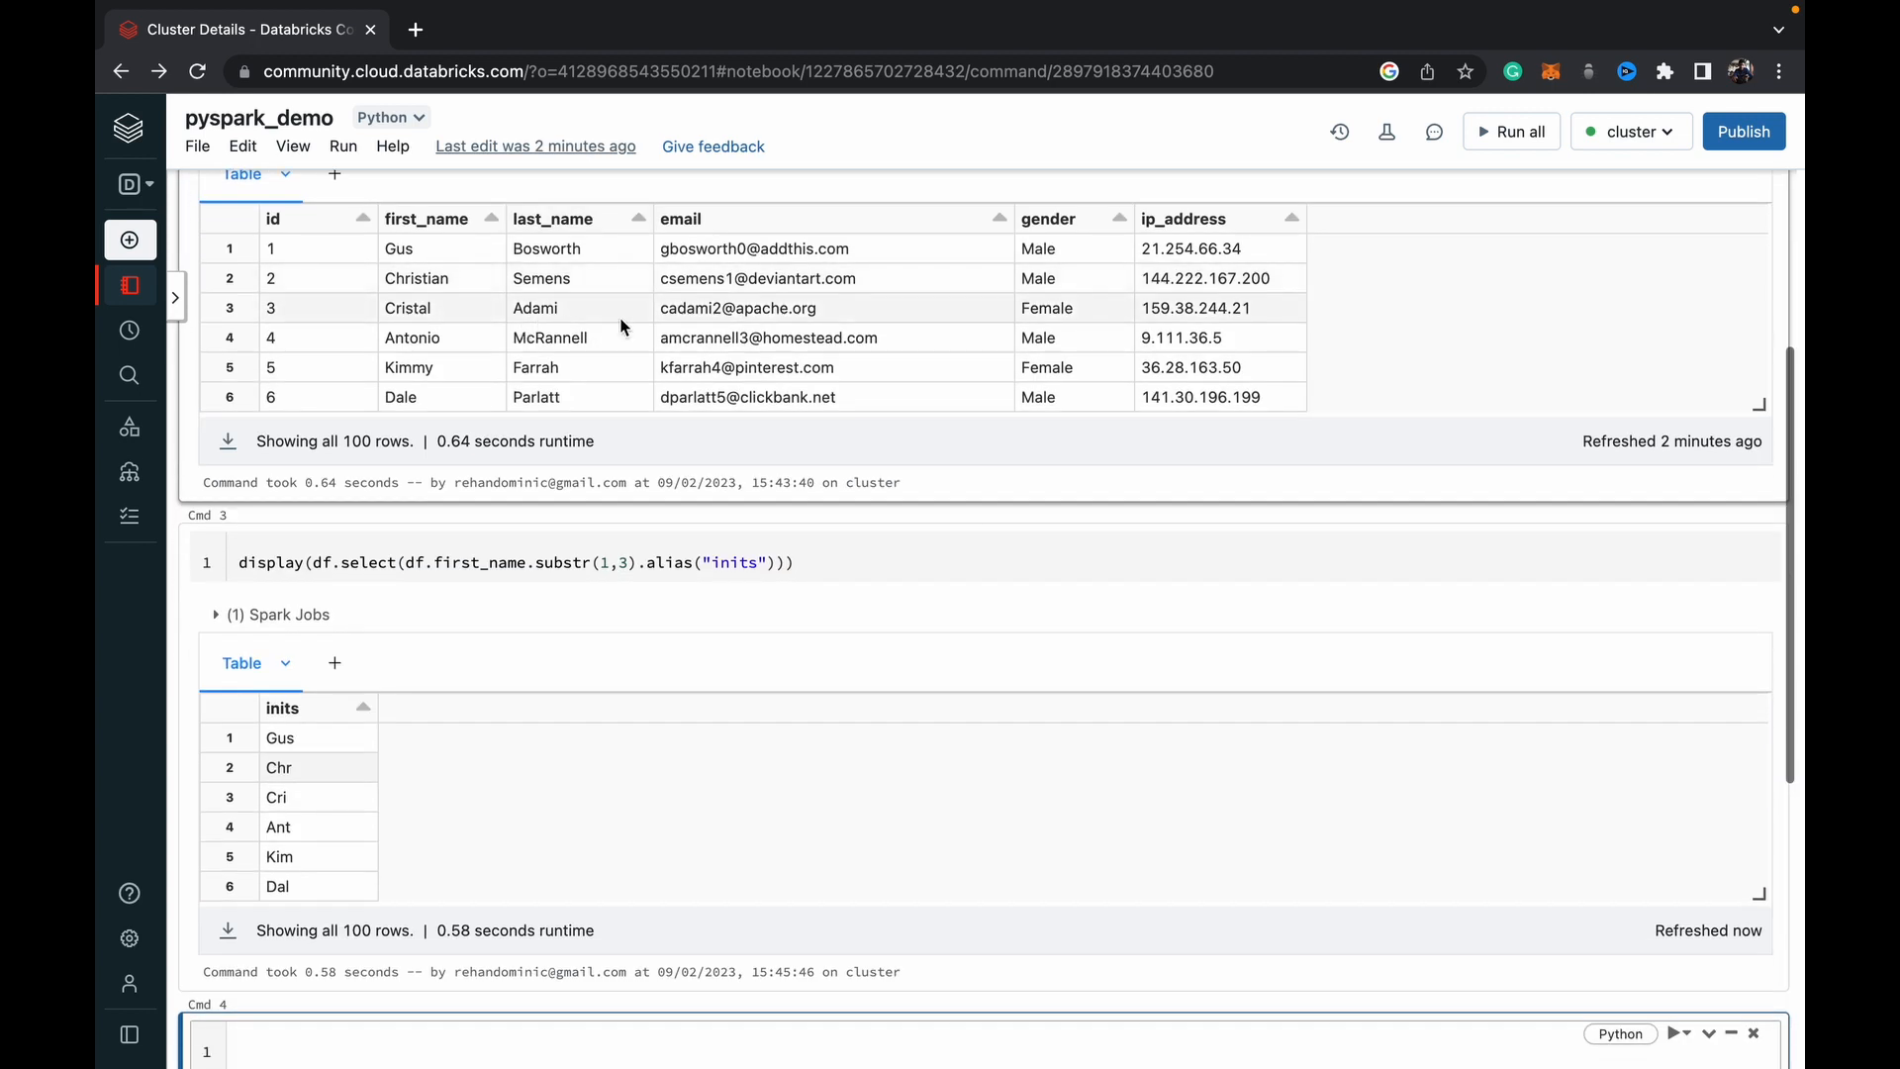
pyautogui.scroll(-3)
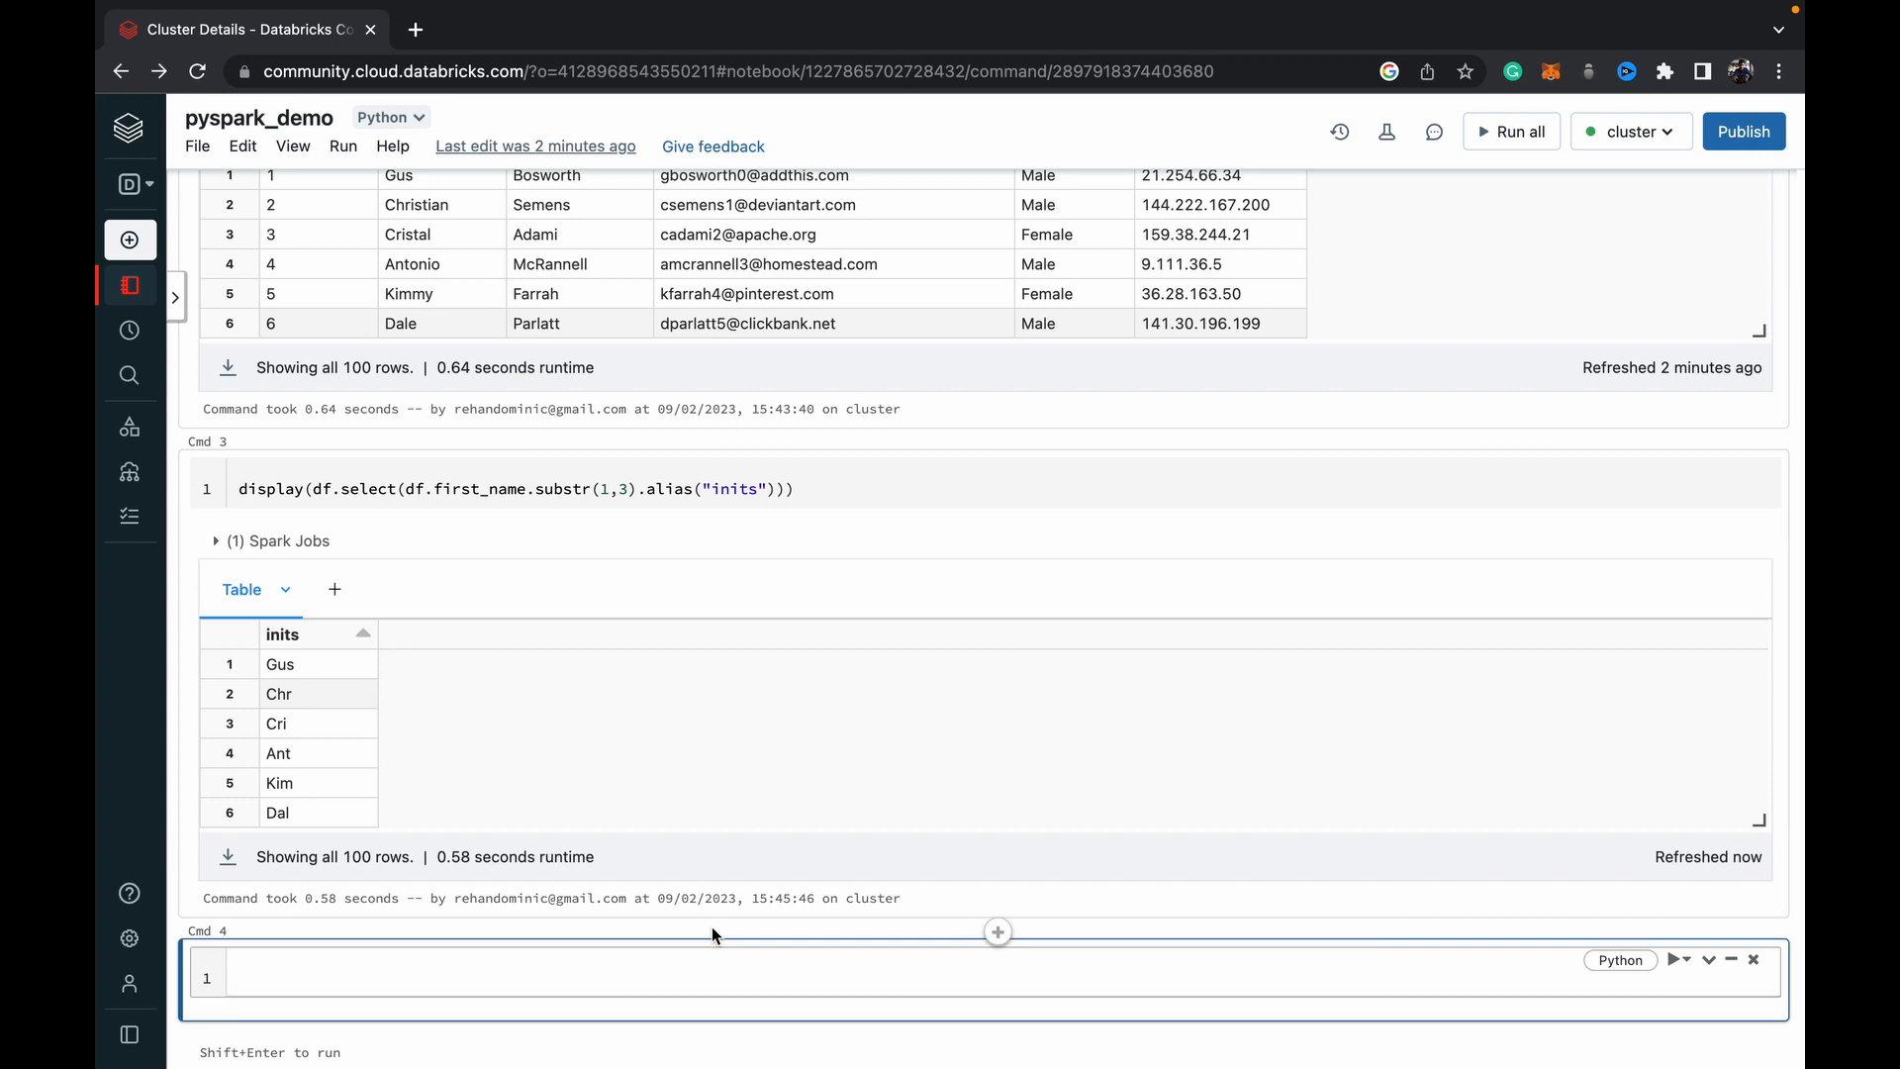